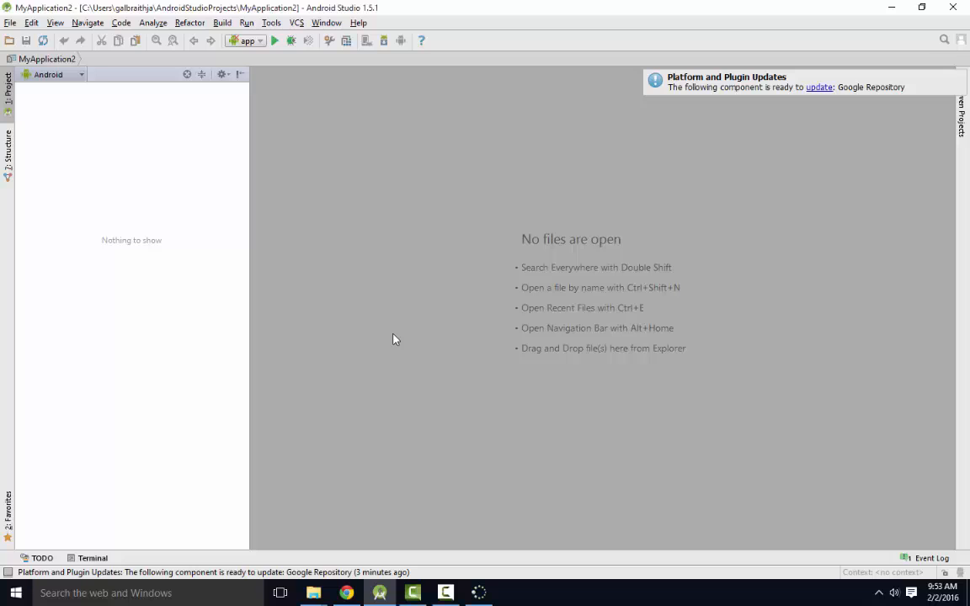
mouse_move(59, 30)
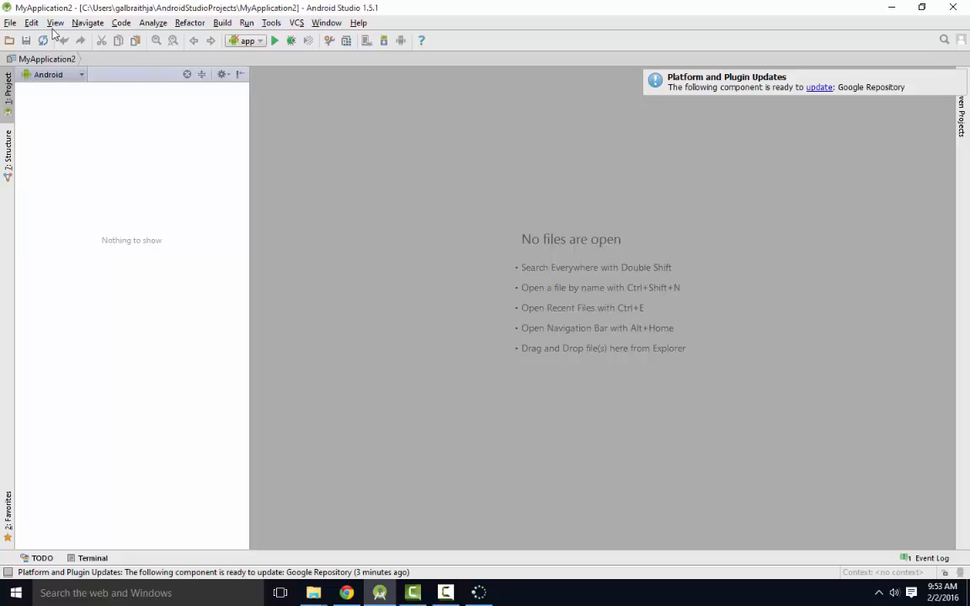
Bring up the File menu commands for creating a new project
click(11, 24)
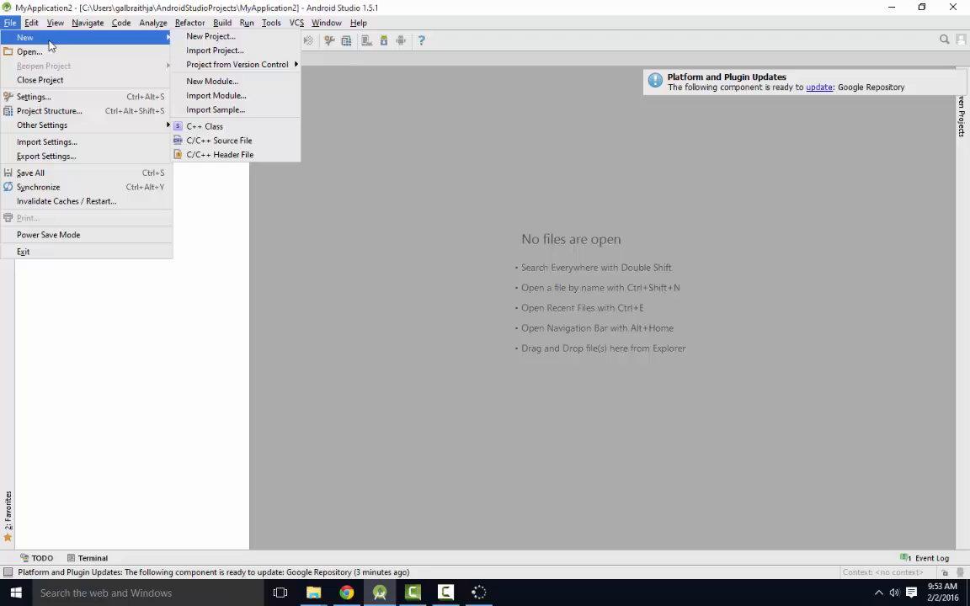
mouse_move(223, 37)
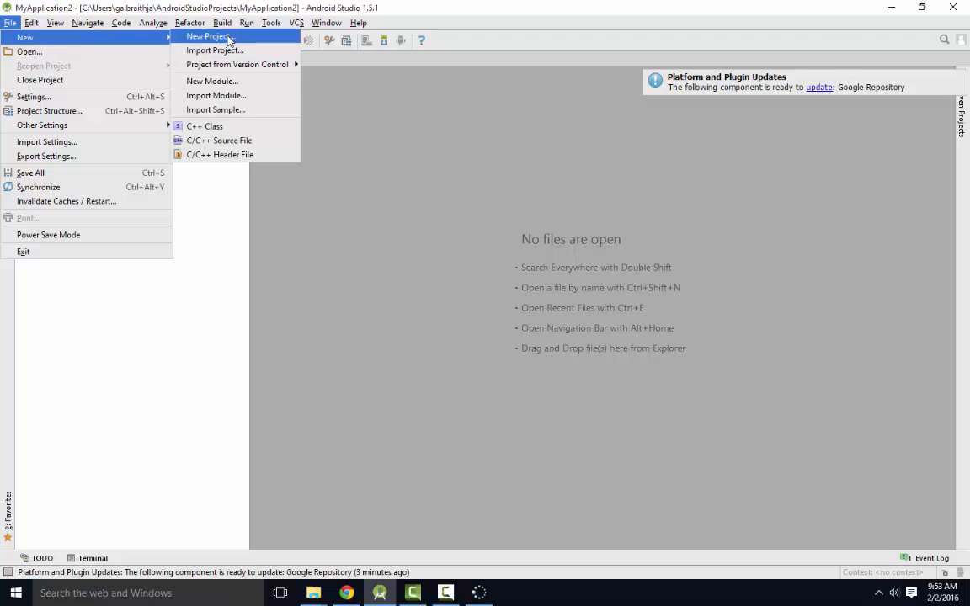
Start the New Project wizard for My Application and review its company domain
click(209, 37)
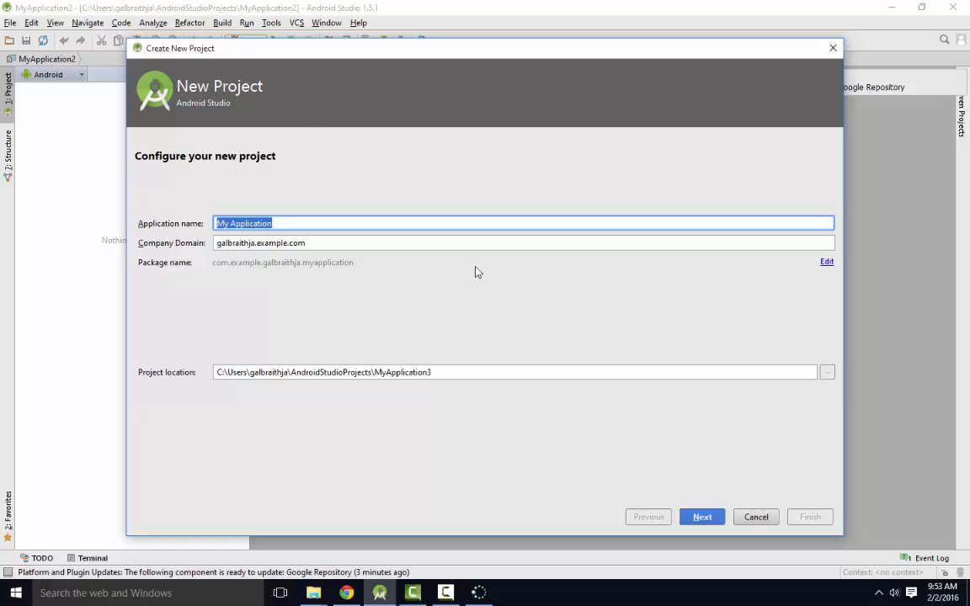
click(345, 243)
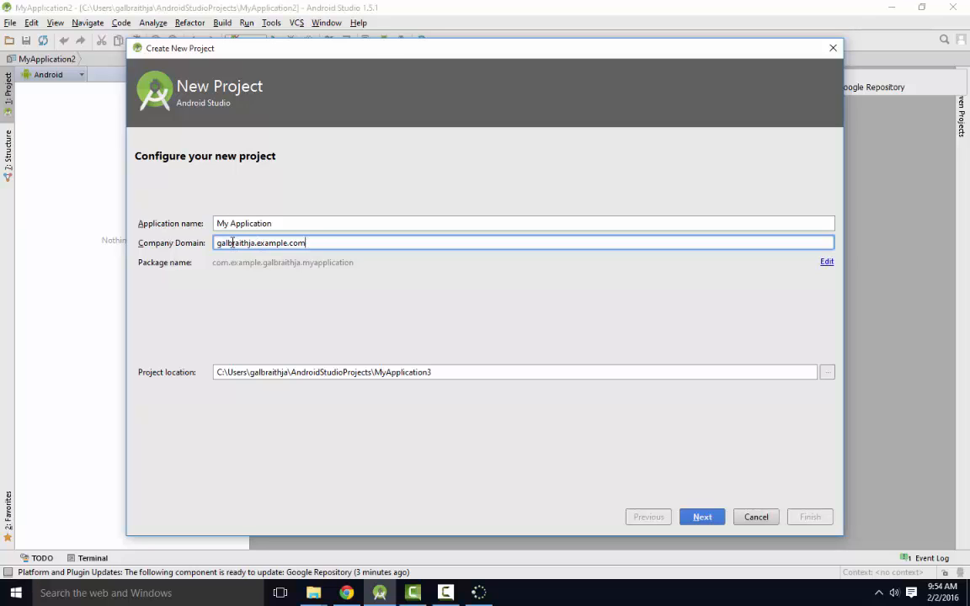
mouse_move(260, 272)
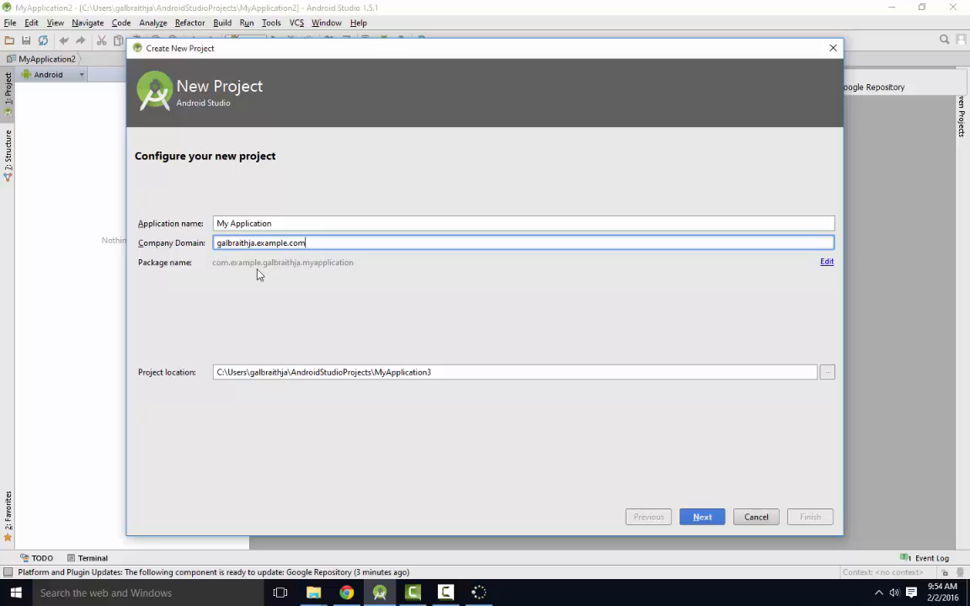
mouse_move(239, 276)
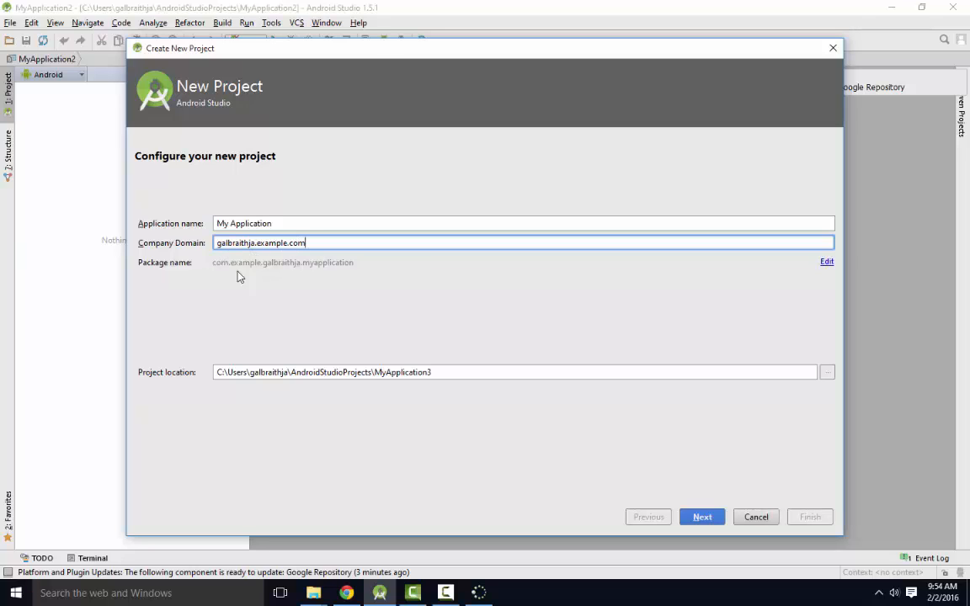
mouse_move(283, 267)
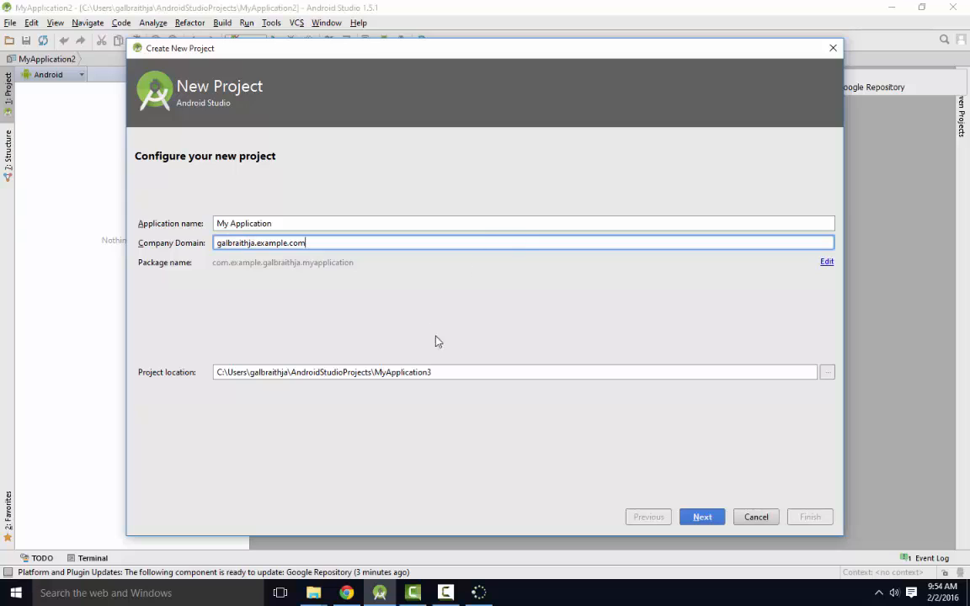
mouse_move(539, 394)
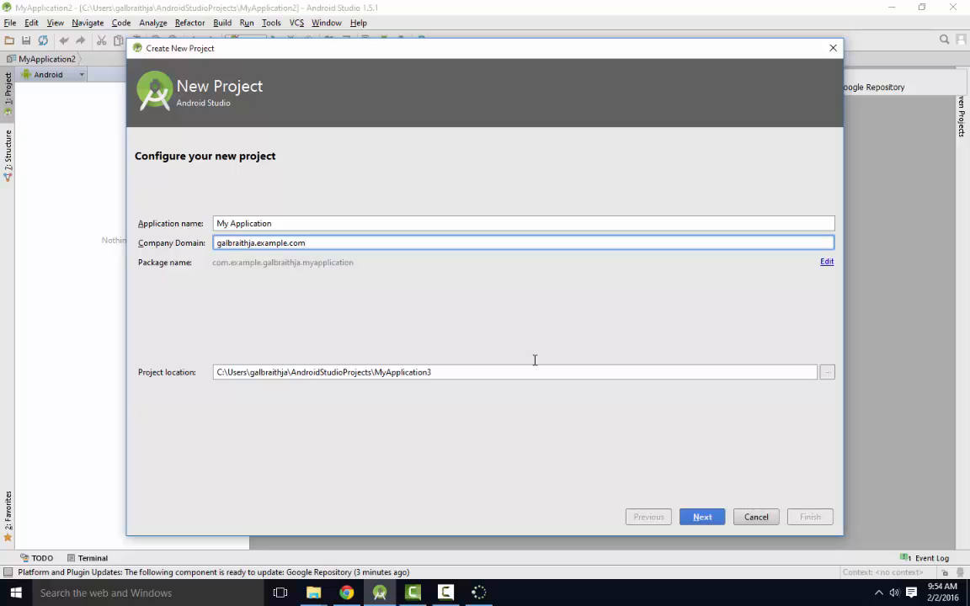
Advance to target devices and check Phone and Tablet at minimum SDK API 15
click(701, 518)
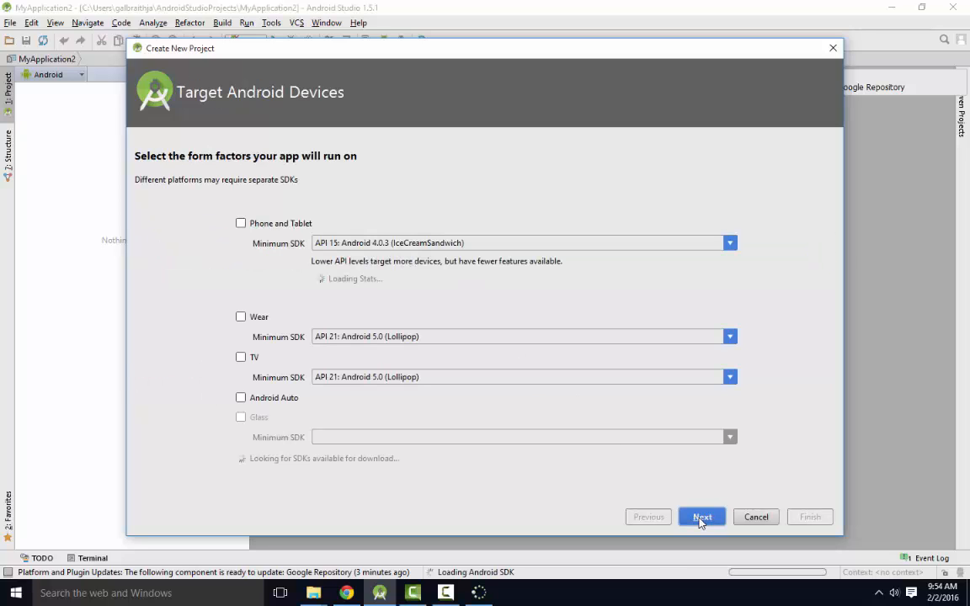
click(240, 222)
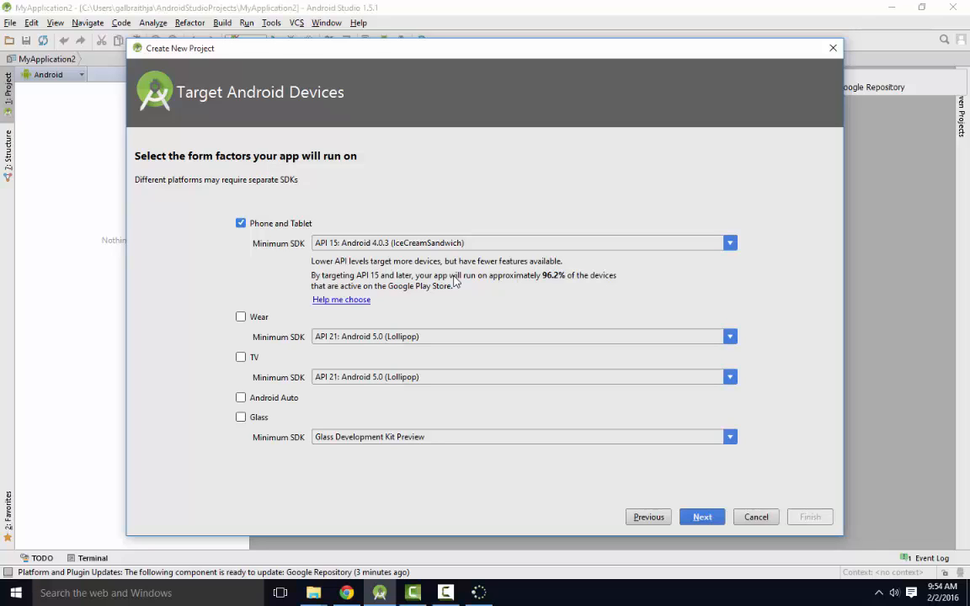
mouse_move(455, 166)
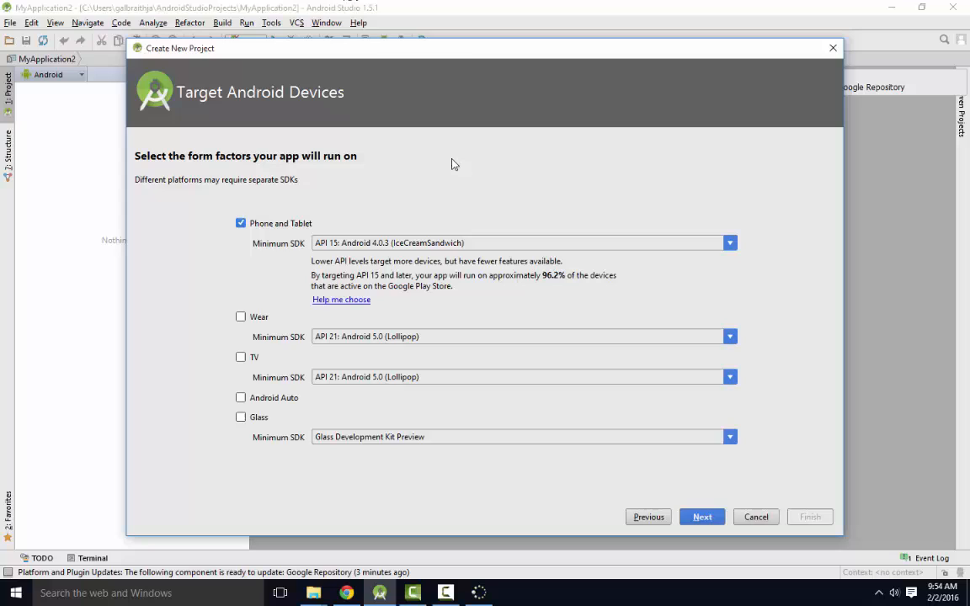
mouse_move(366, 256)
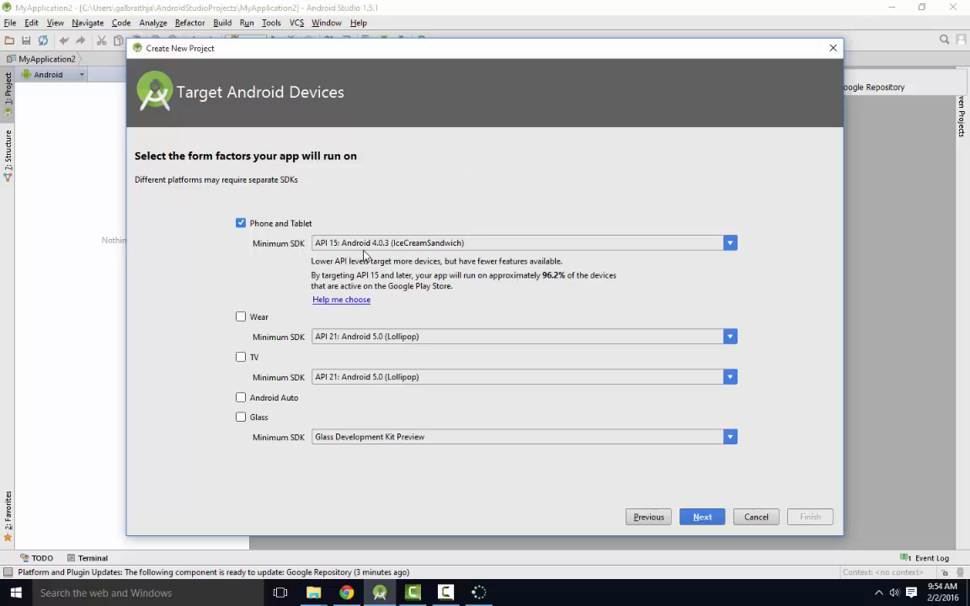
mouse_move(534, 236)
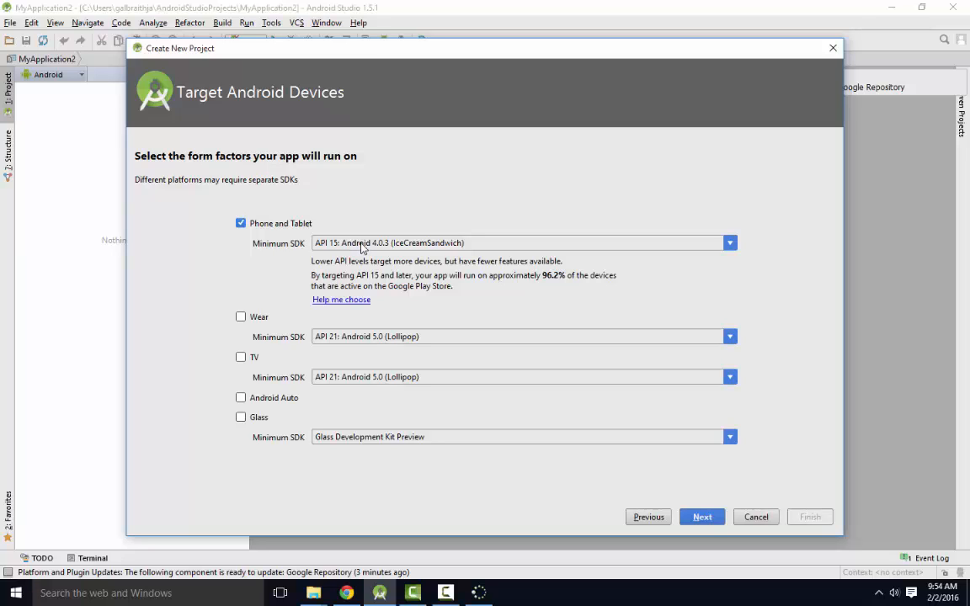
mouse_move(374, 251)
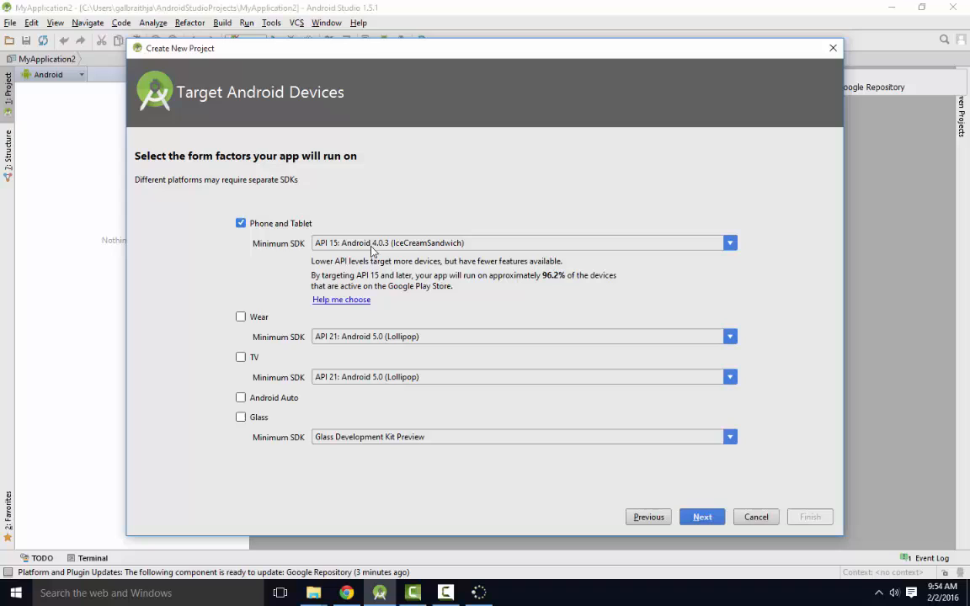
mouse_move(324, 290)
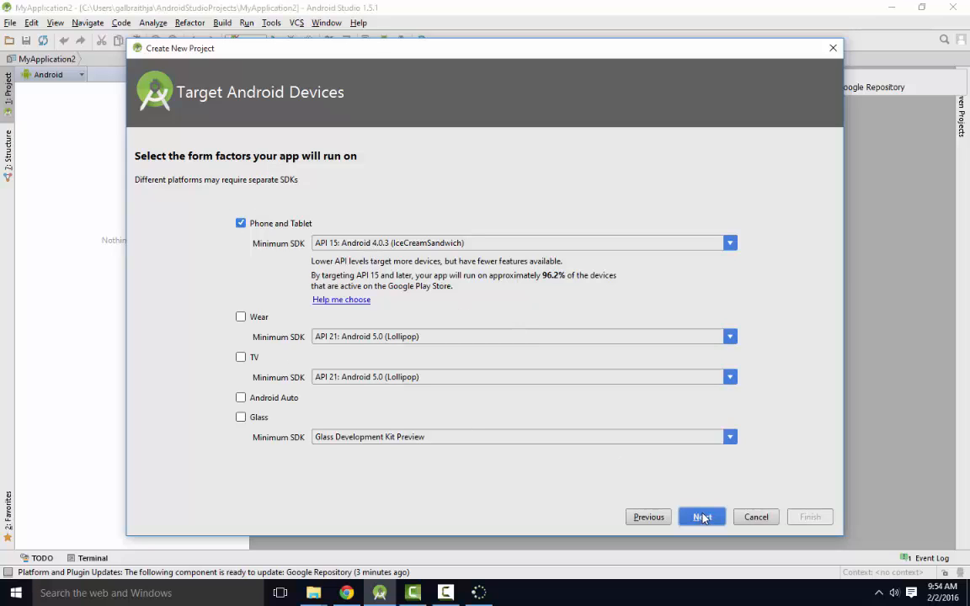
Advance to the activity step and choose the Empty Activity template
click(701, 517)
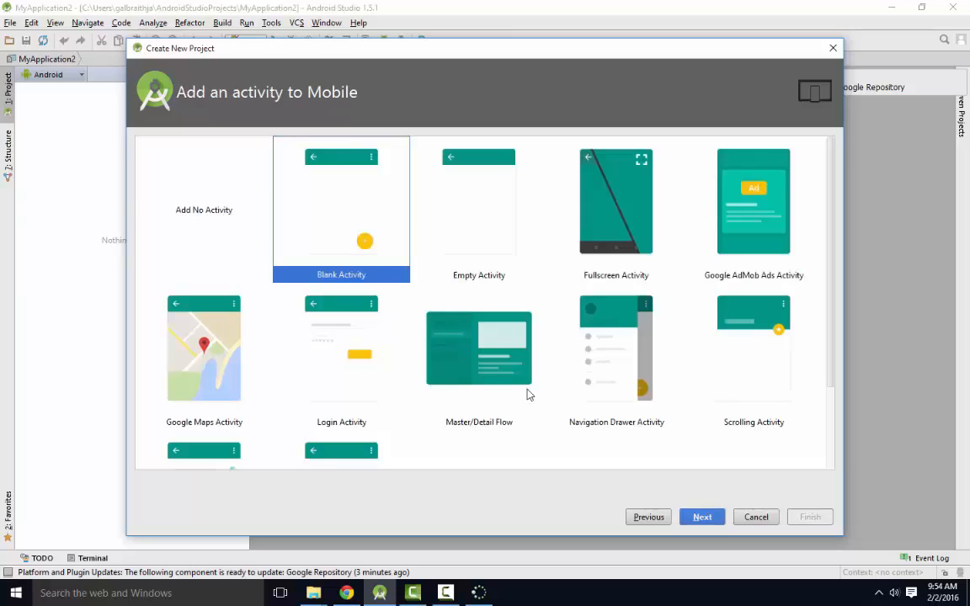
mouse_move(330, 194)
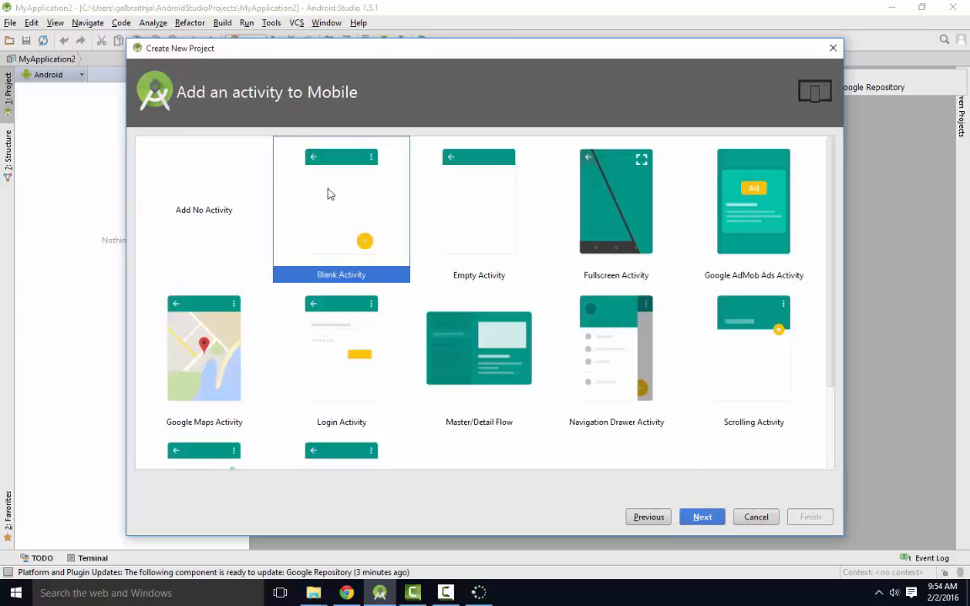
click(475, 202)
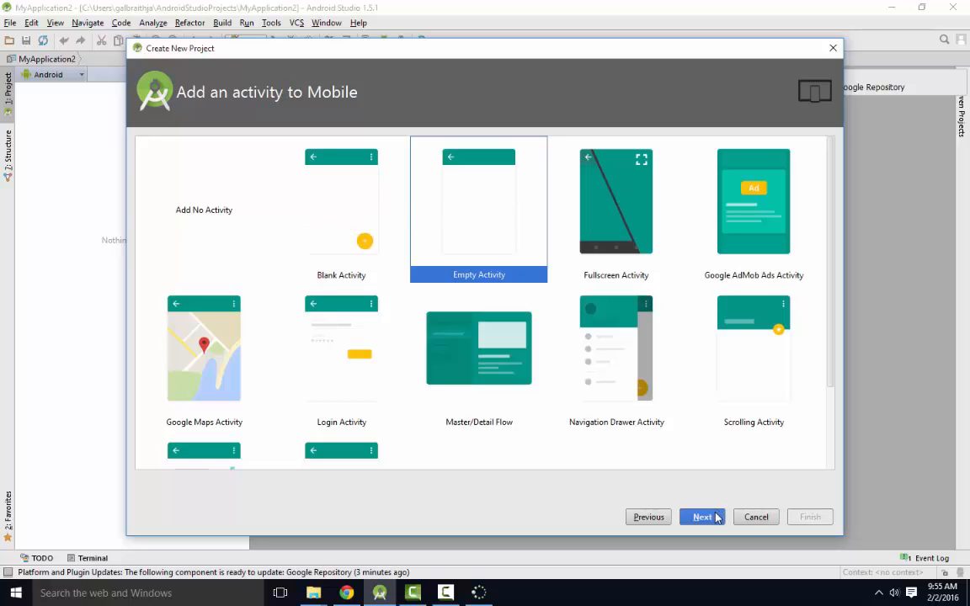
Keep MainActivity with the activity_main layout and finish creating the project
click(701, 517)
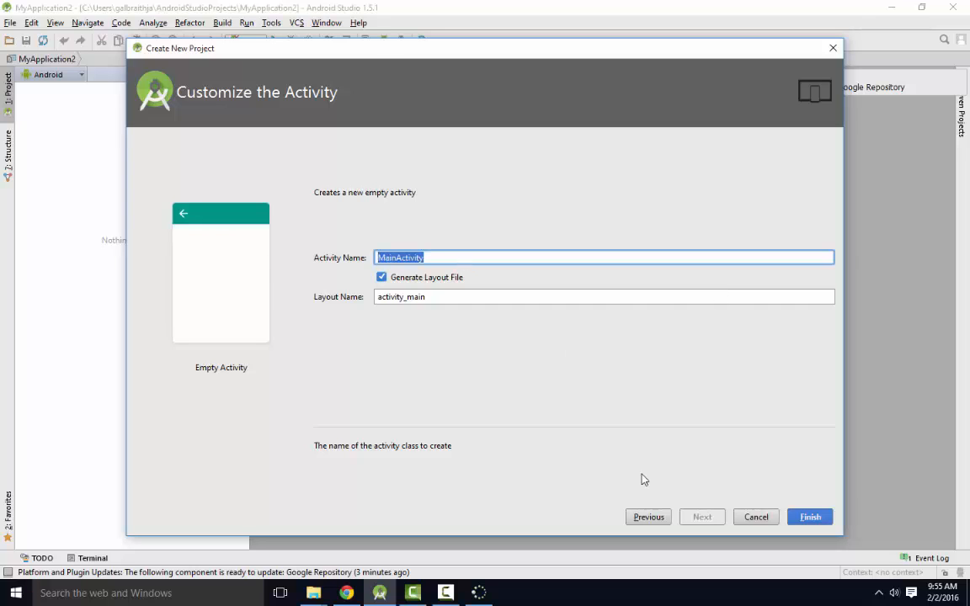
mouse_move(670, 482)
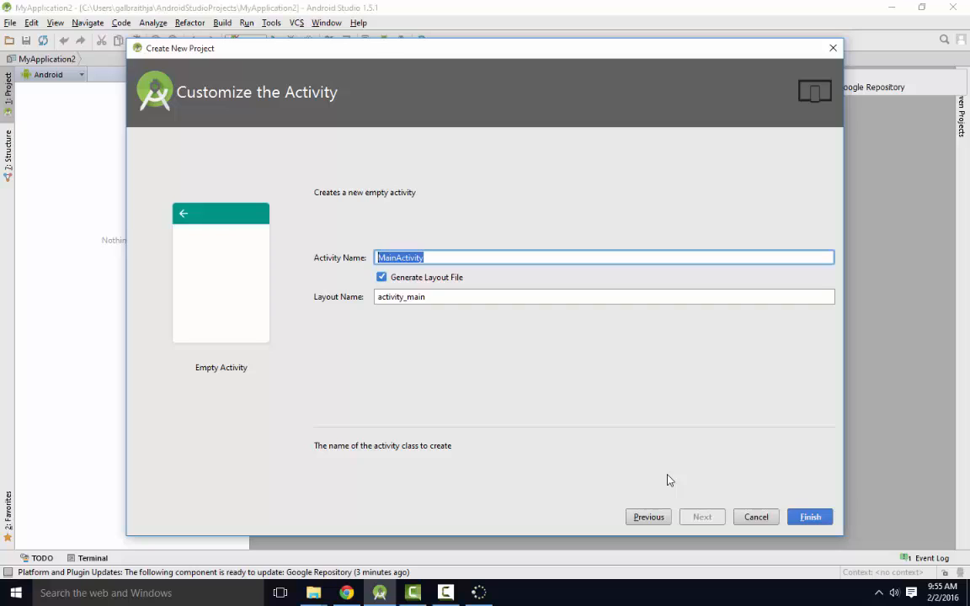
mouse_move(699, 485)
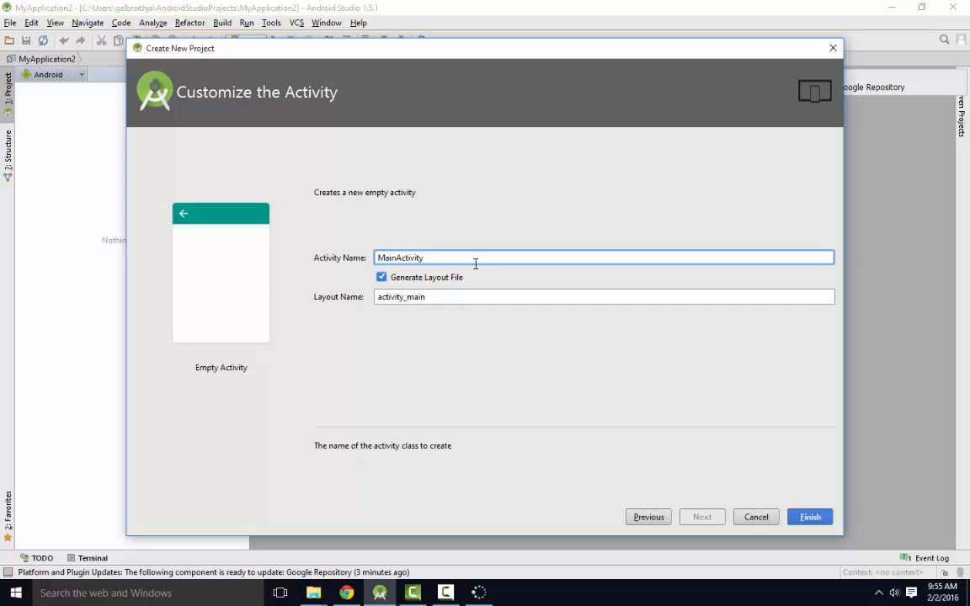
mouse_move(421, 310)
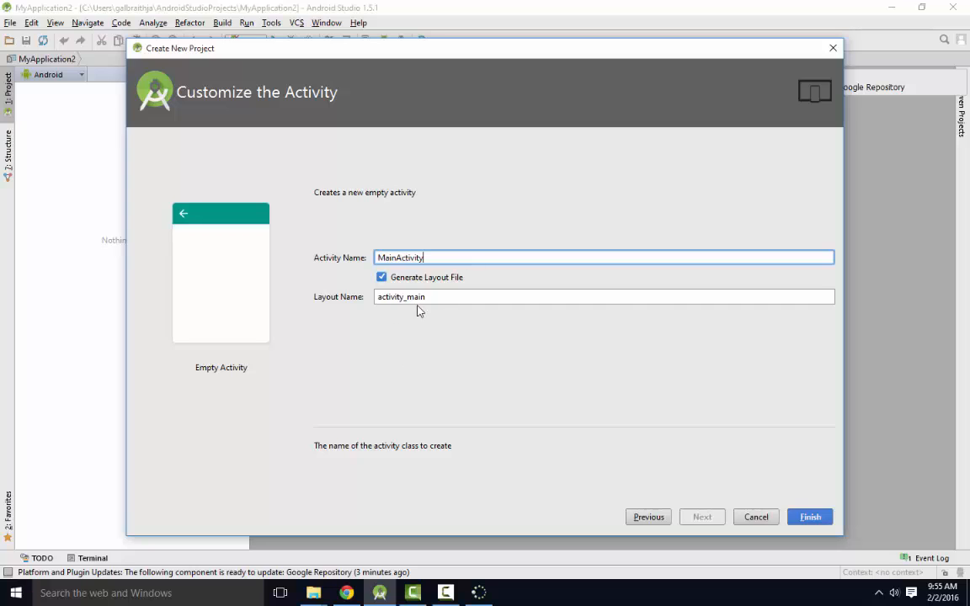
click(603, 297)
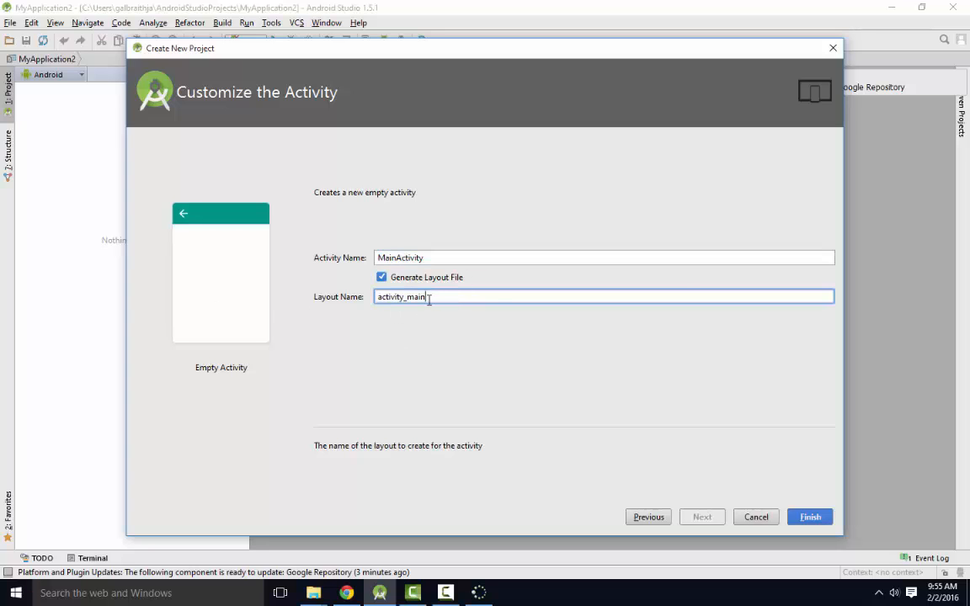
mouse_move(302, 401)
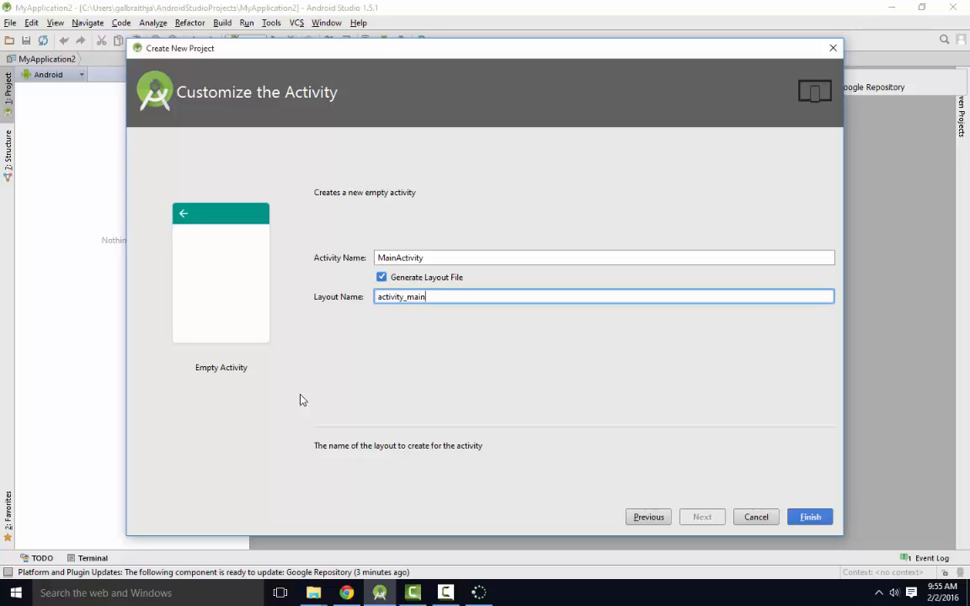
mouse_move(515, 310)
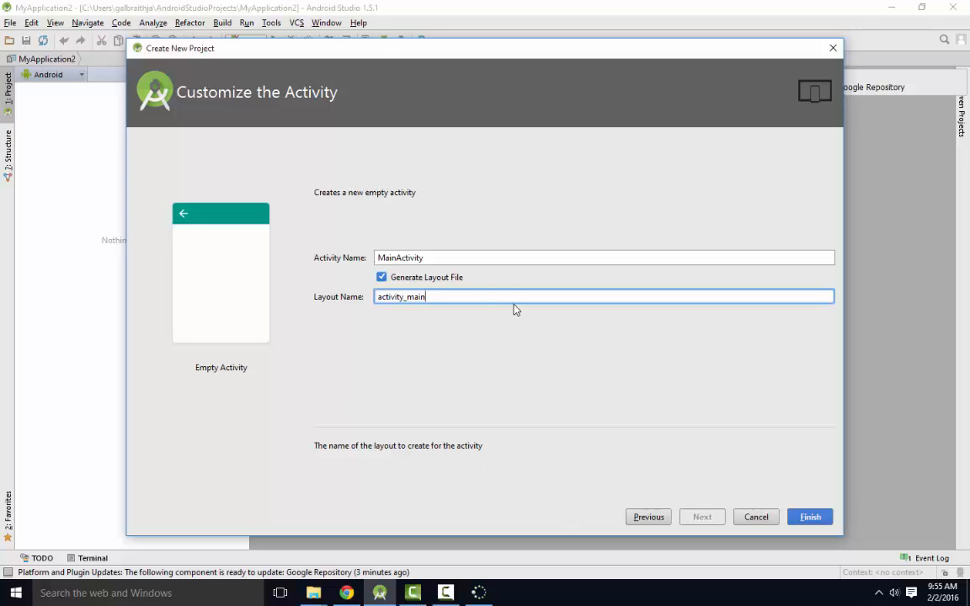
click(811, 517)
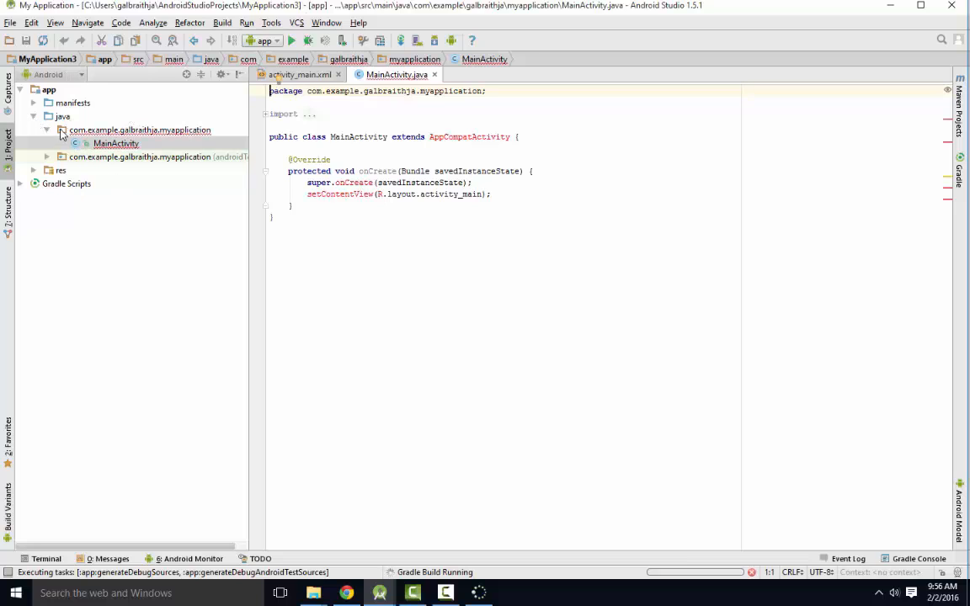
Select MainActivity in the Project pane and highlight the R class in setContentView
click(138, 129)
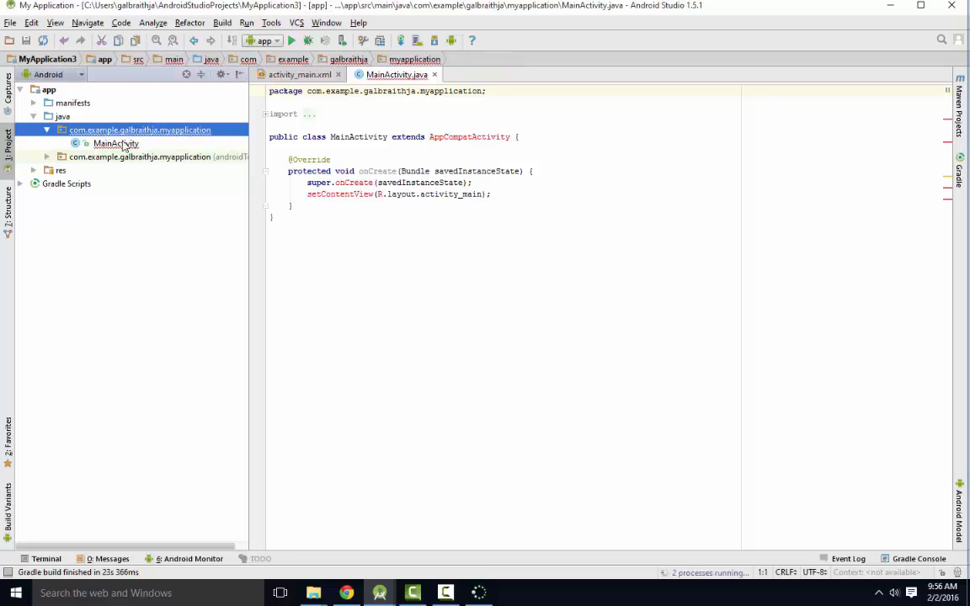
click(114, 143)
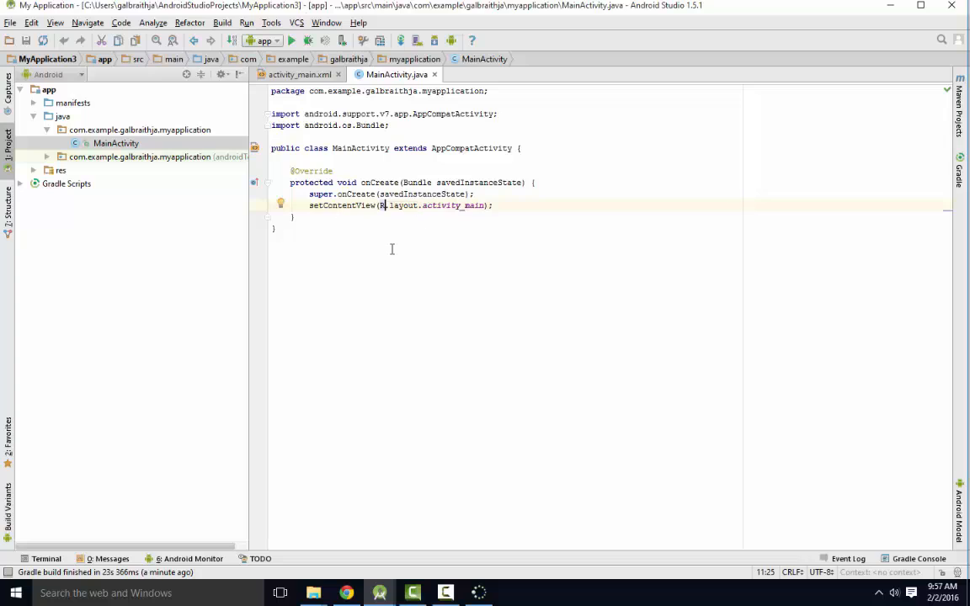
double_click(385, 205)
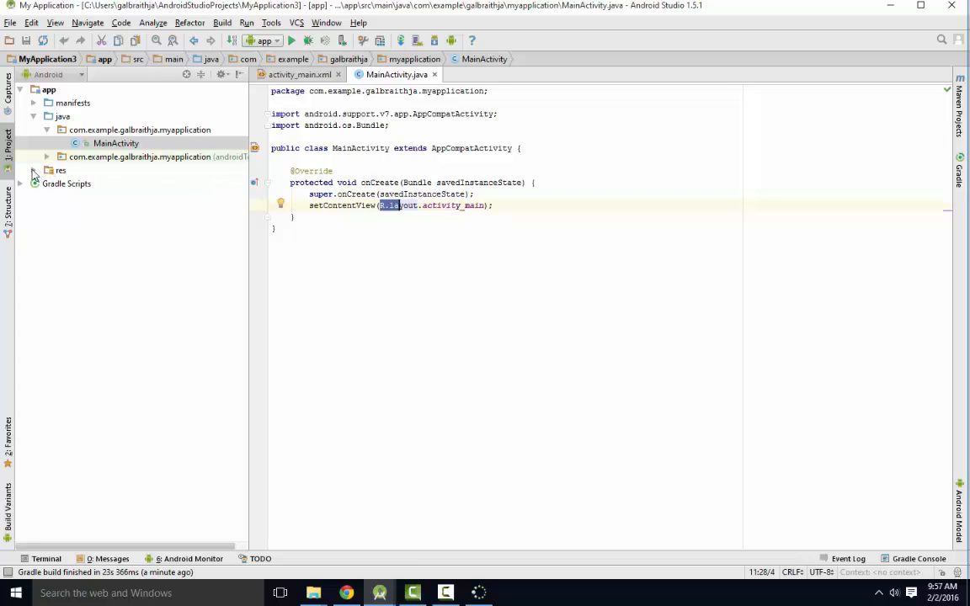
Expand res > layout and open activity_main.xml in the layout editor
click(47, 171)
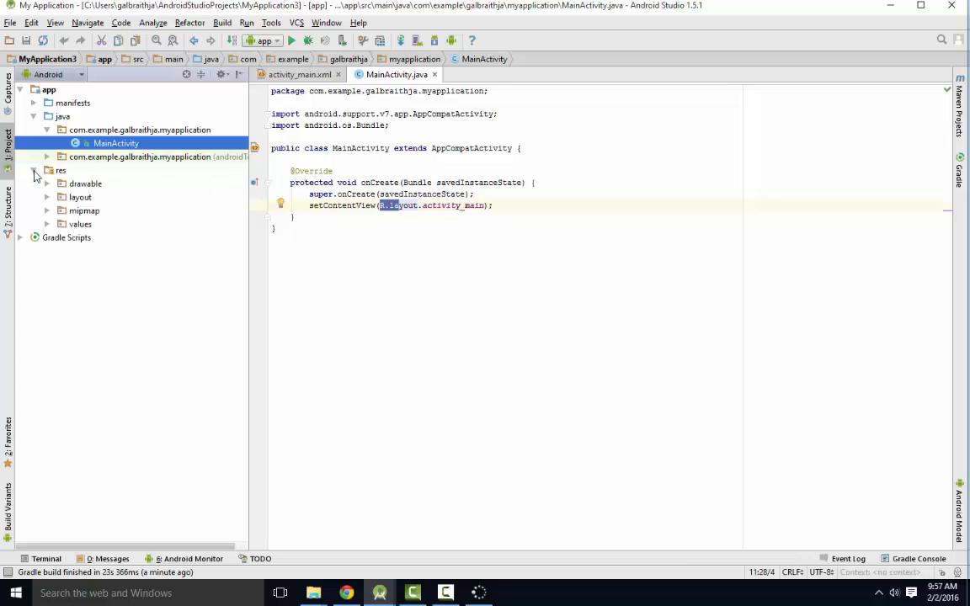
click(47, 198)
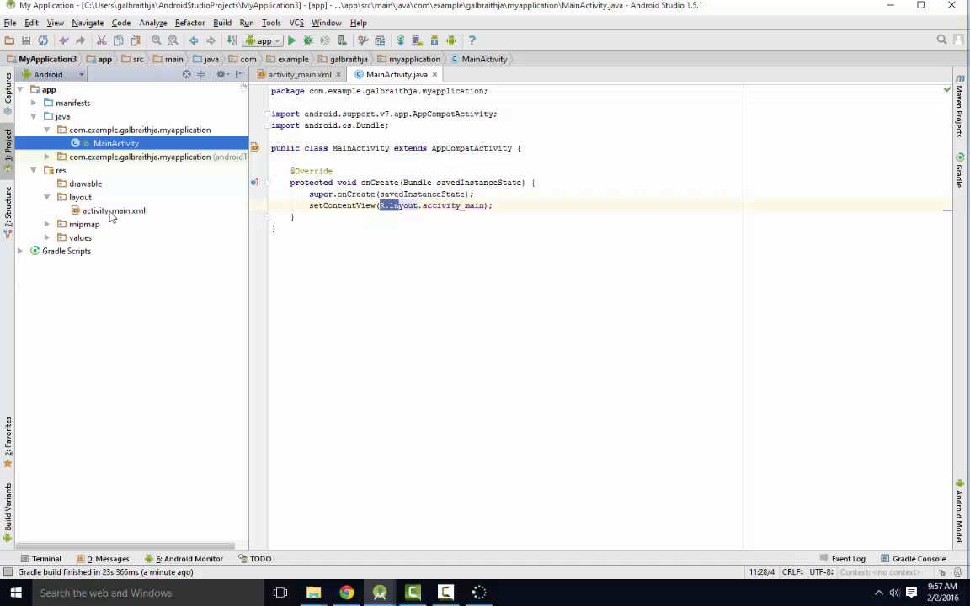
click(115, 211)
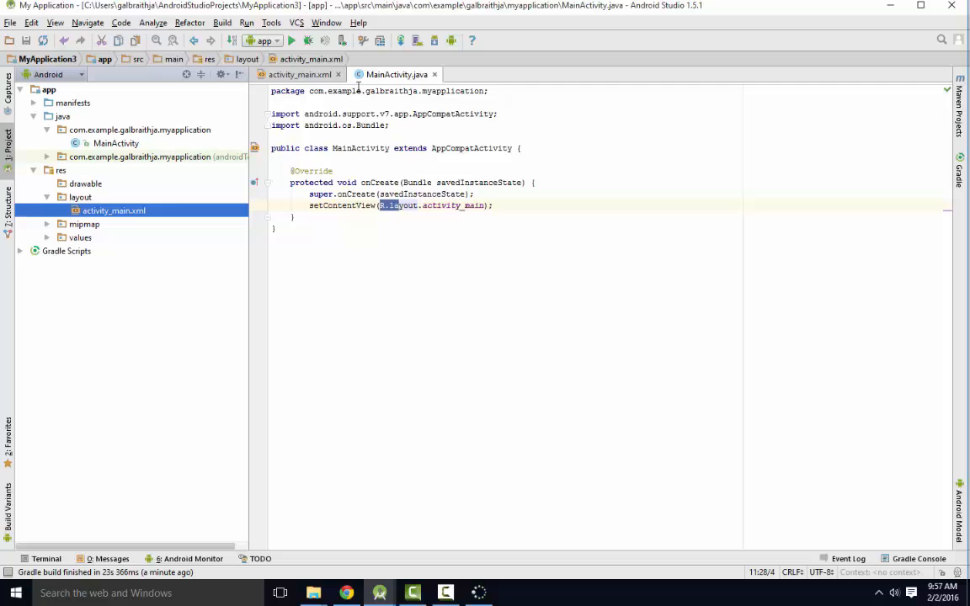
click(300, 74)
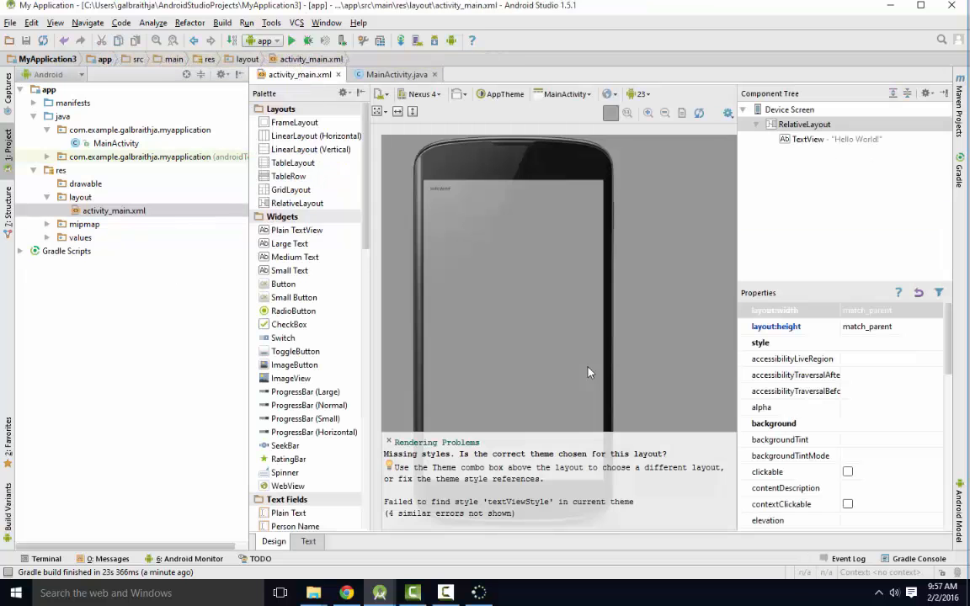
mouse_move(581, 256)
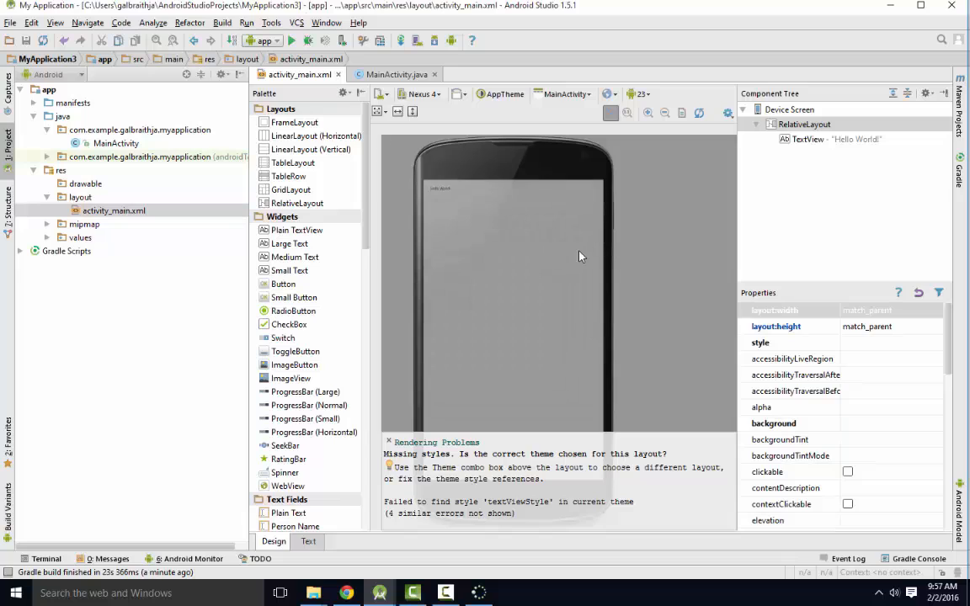
mouse_move(556, 277)
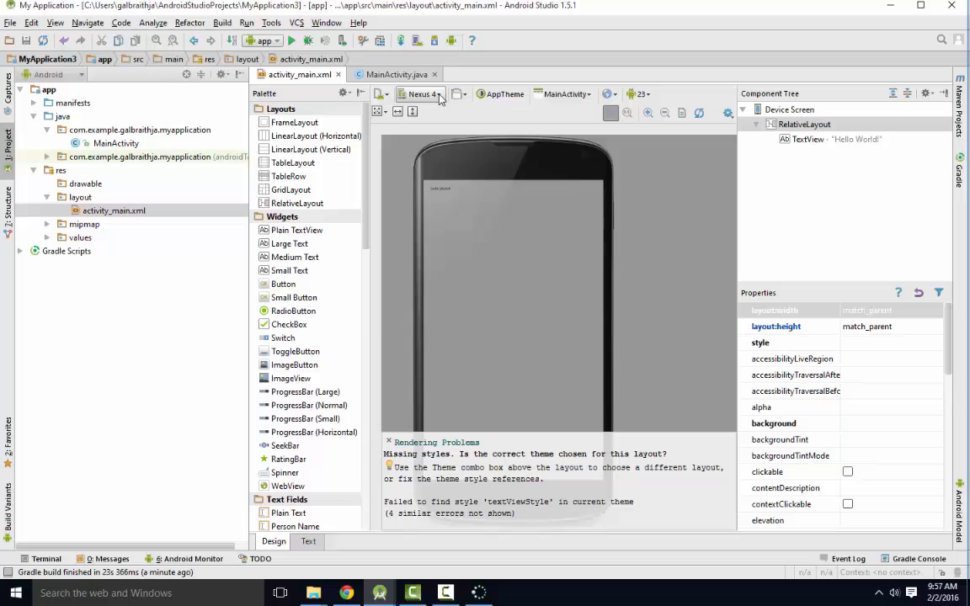
Switch the layout preview device from Nexus 4 to Nexus 7
click(422, 95)
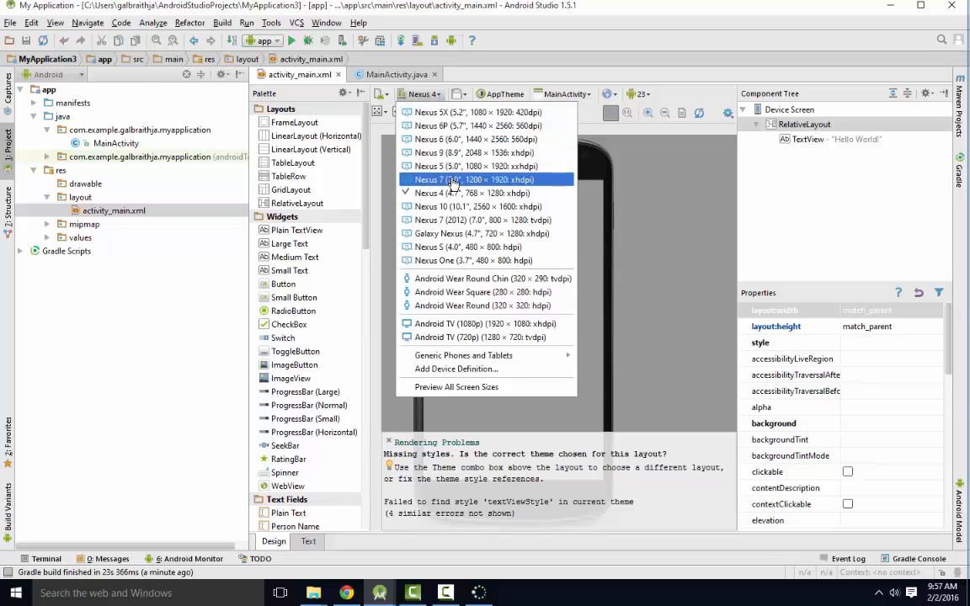
click(455, 179)
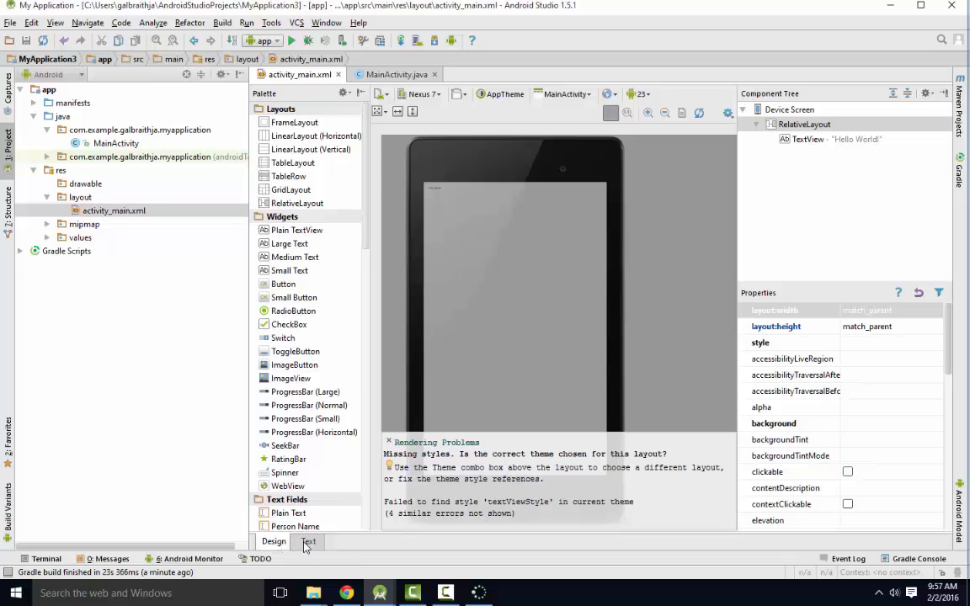
View the XML source and highlight the RelativeLayout tag and its layout_width attribute
click(307, 542)
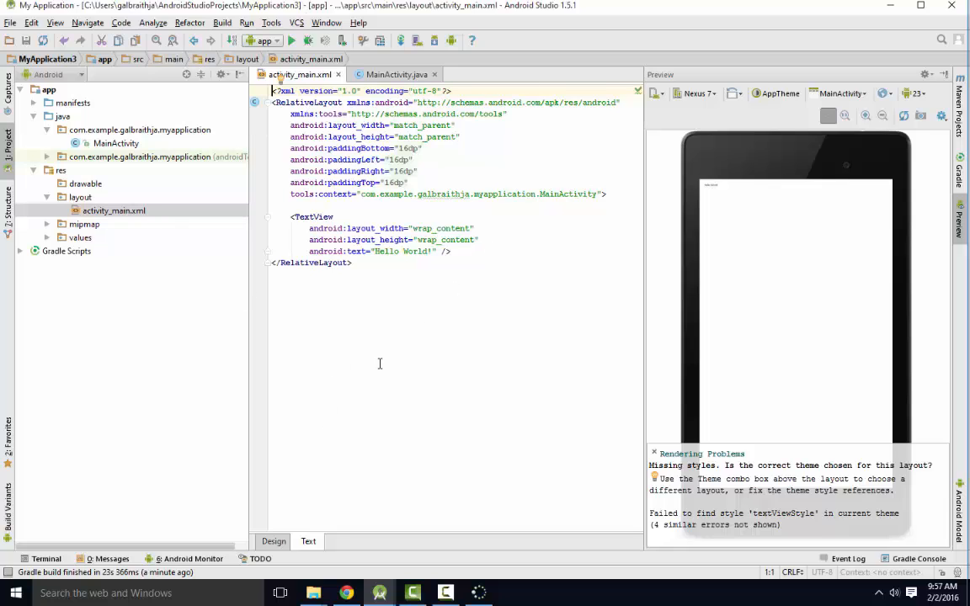
mouse_move(418, 320)
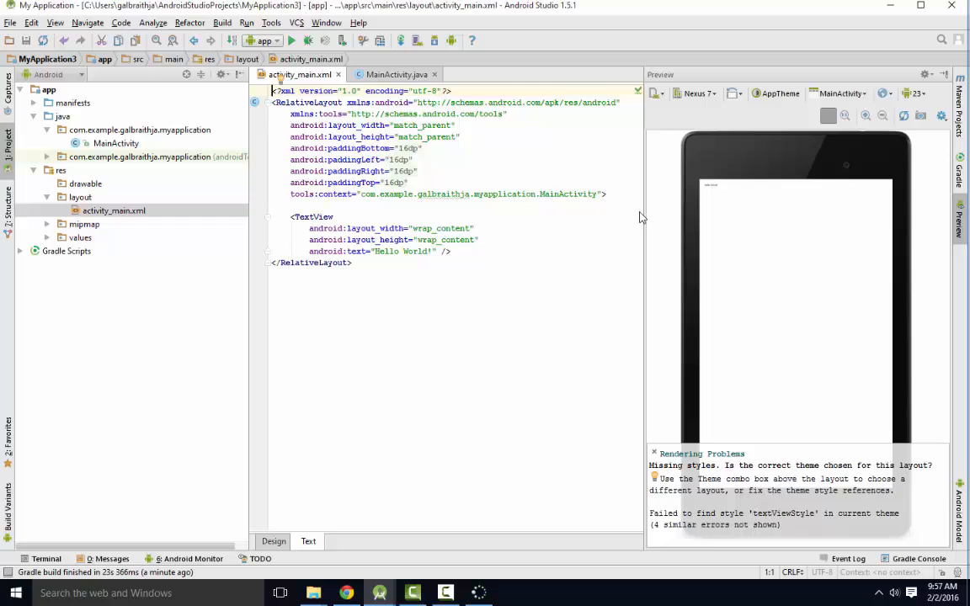
drag(276, 102, 605, 194)
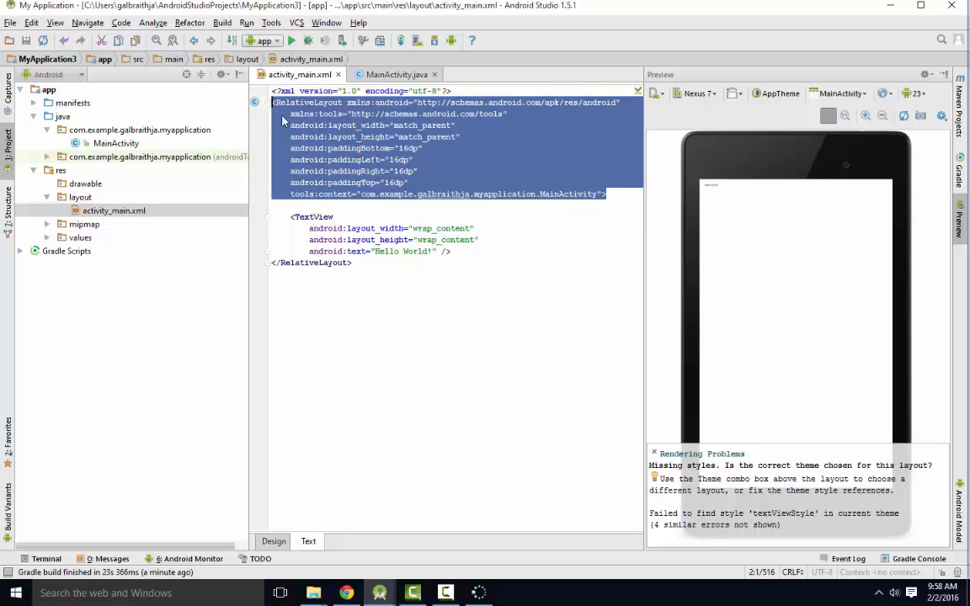
click(414, 159)
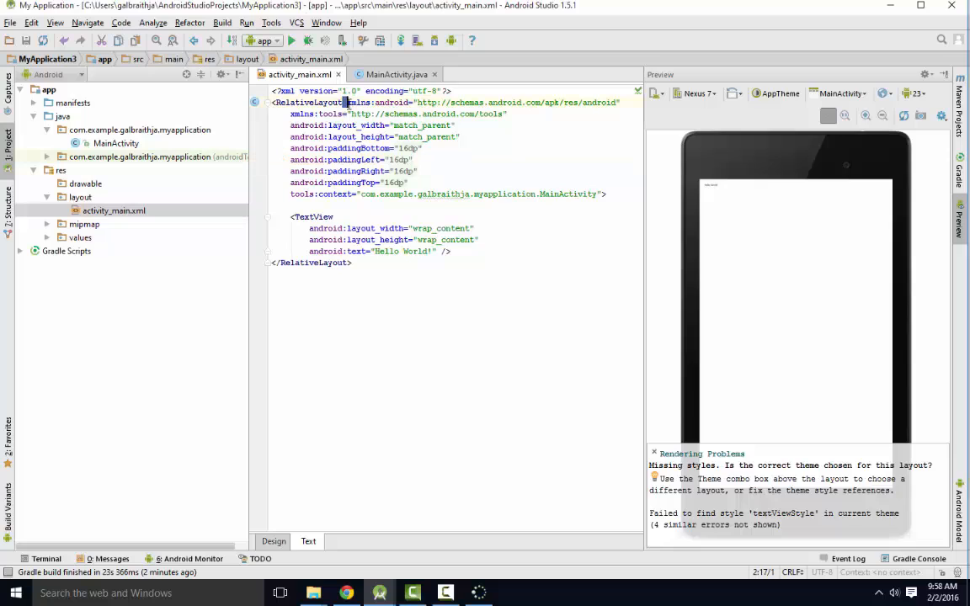
drag(347, 103, 615, 102)
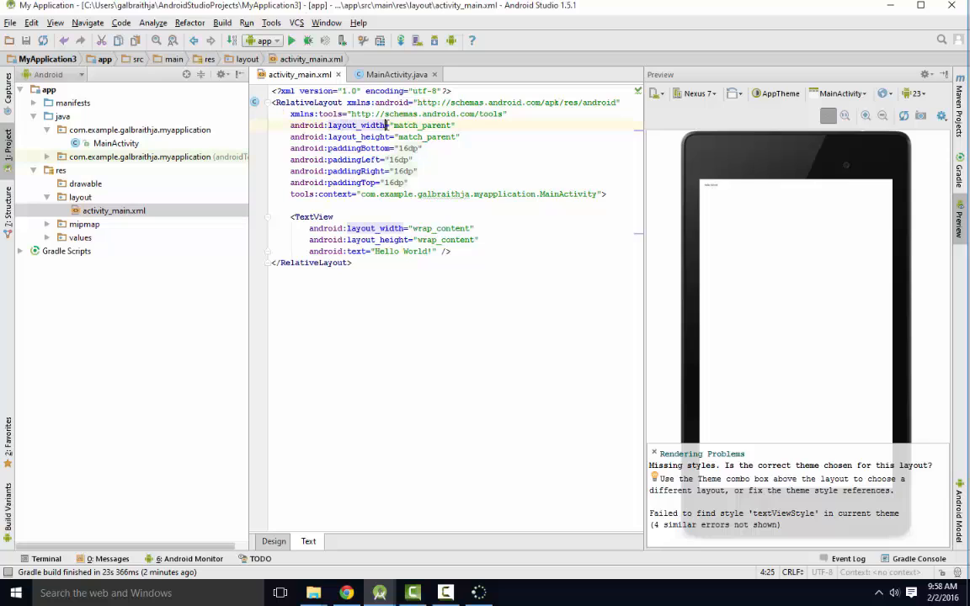
double_click(421, 124)
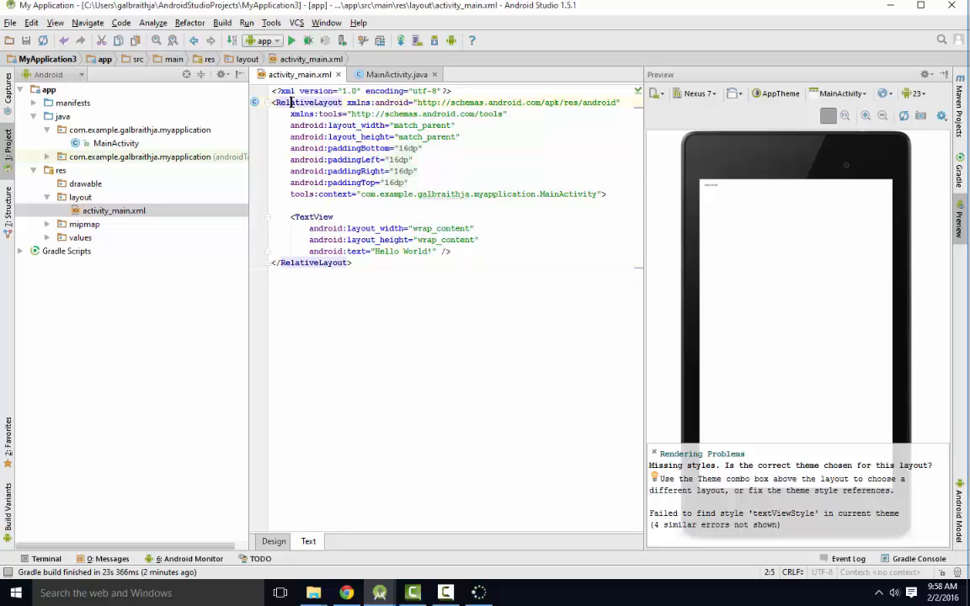
click(283, 262)
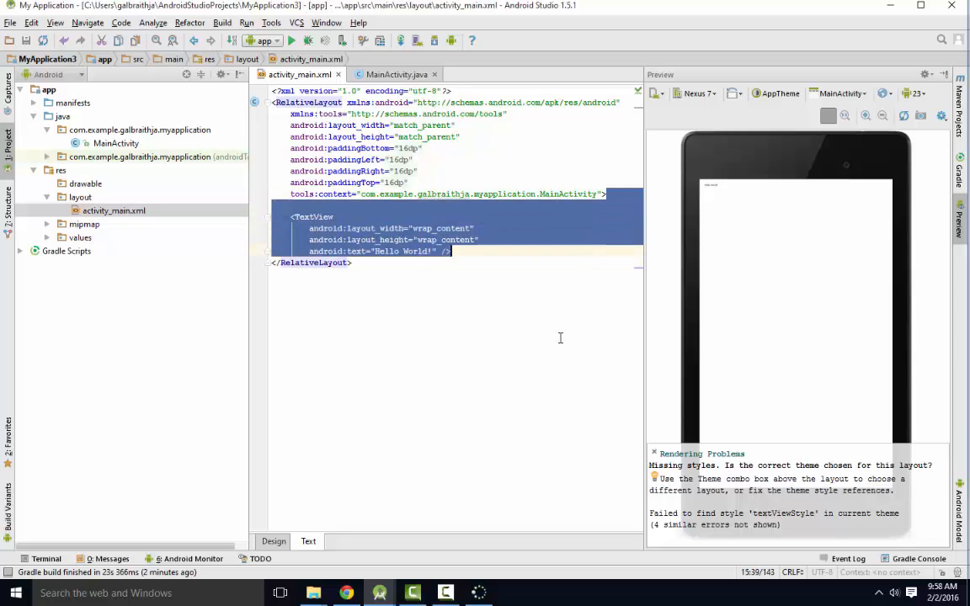
mouse_move(516, 430)
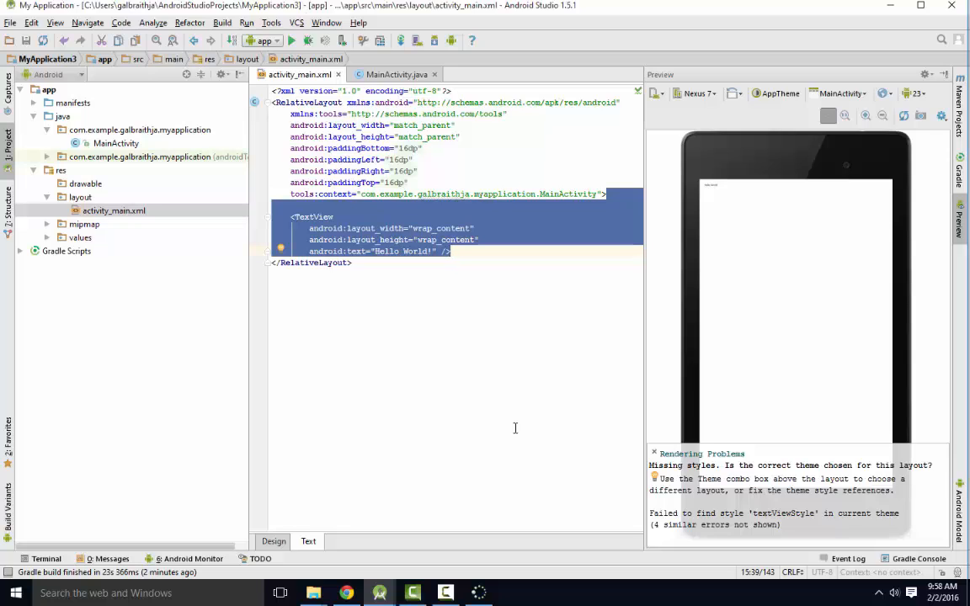
mouse_move(499, 288)
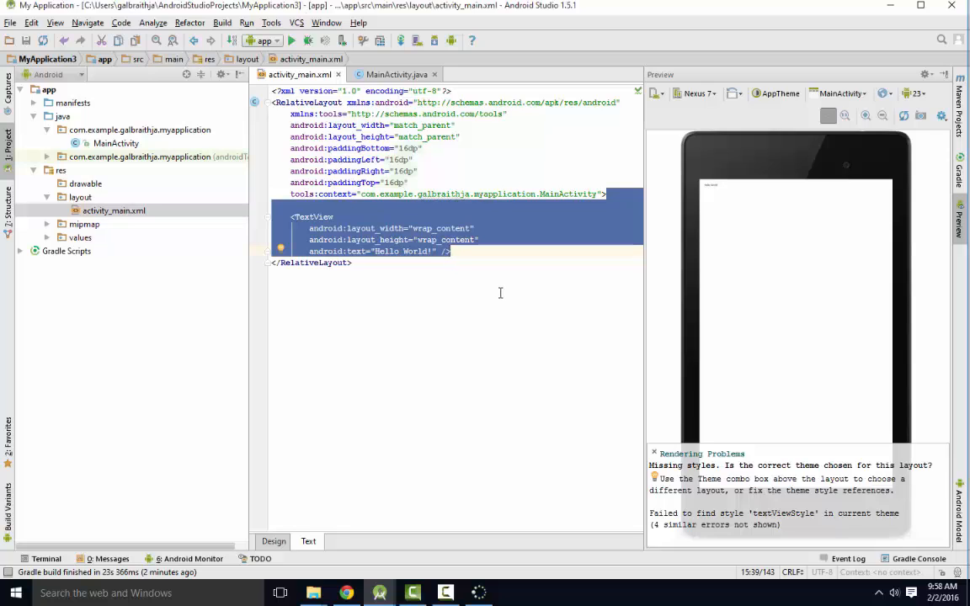
mouse_move(556, 275)
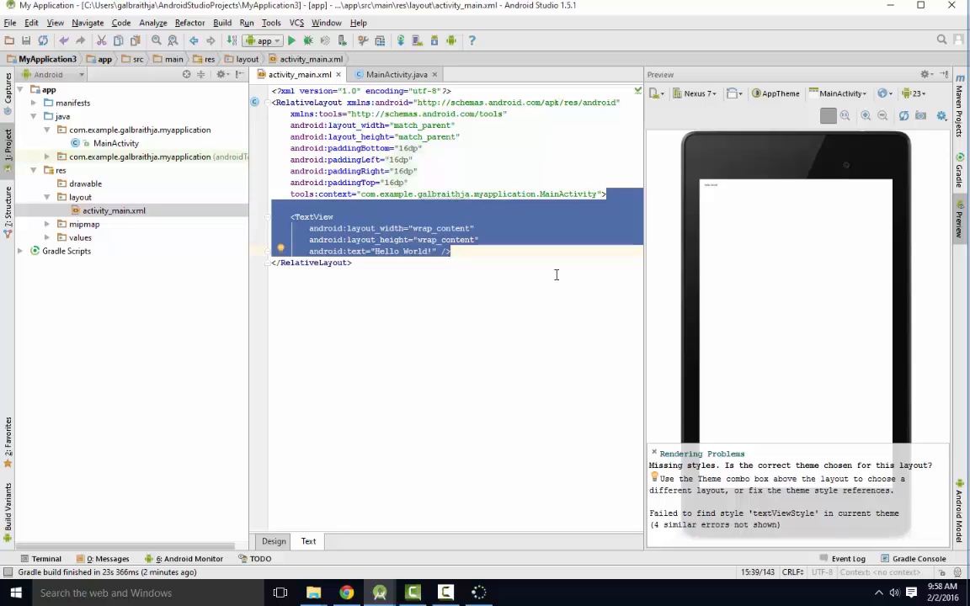
mouse_move(492, 259)
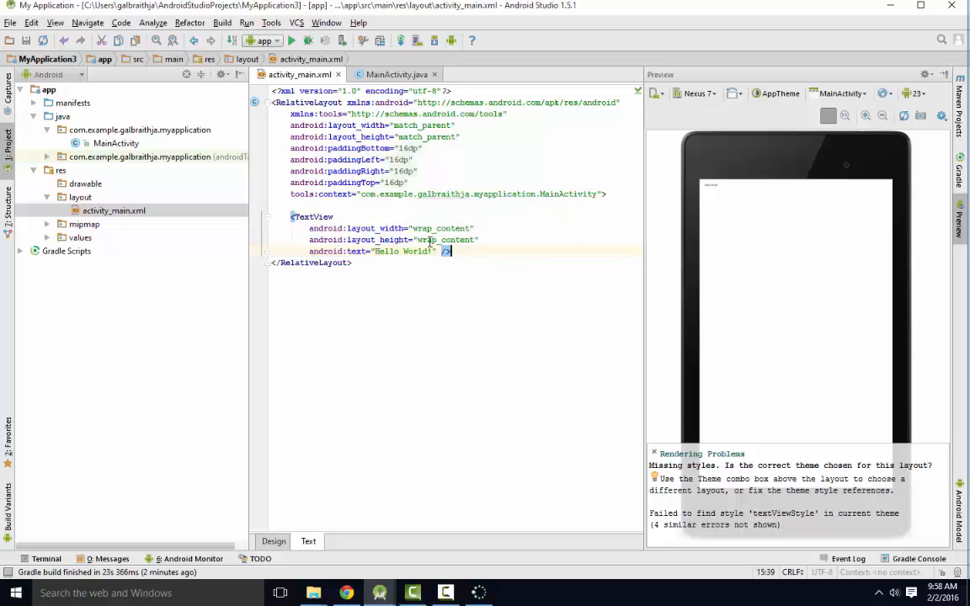
mouse_move(337, 215)
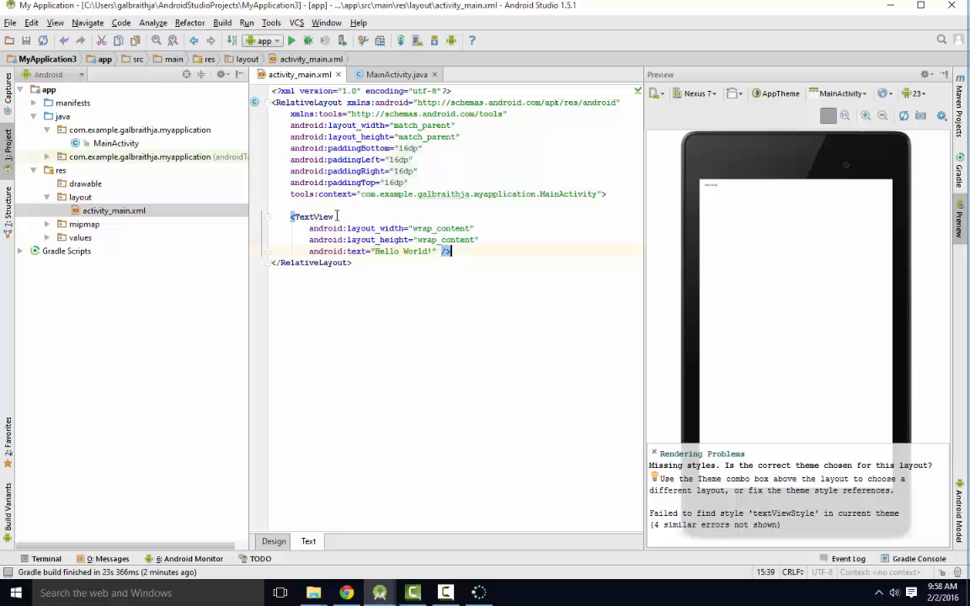
Highlight the self-closing '/>' ending of the Hello World TextView element
drag(292, 216, 451, 251)
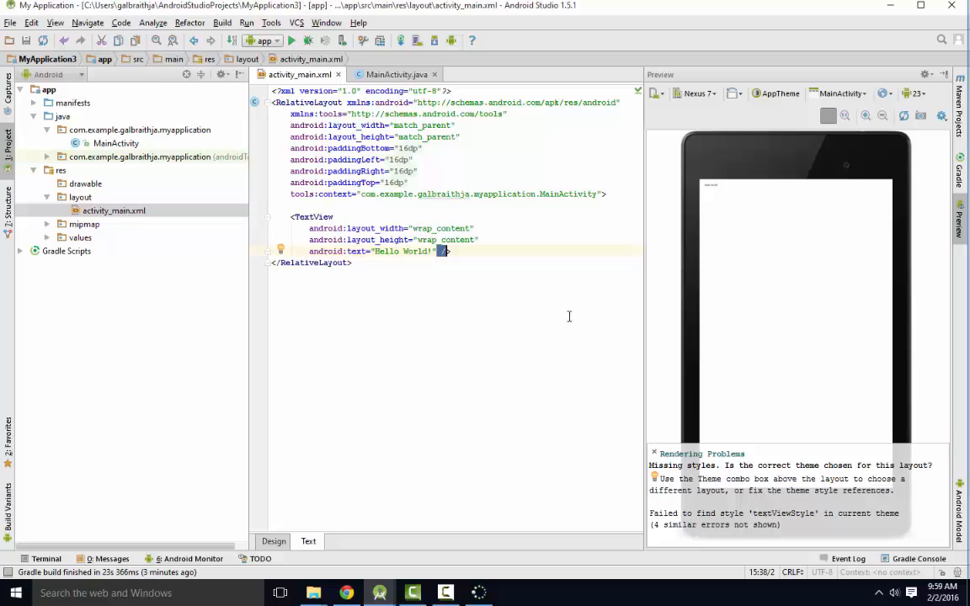
mouse_move(559, 326)
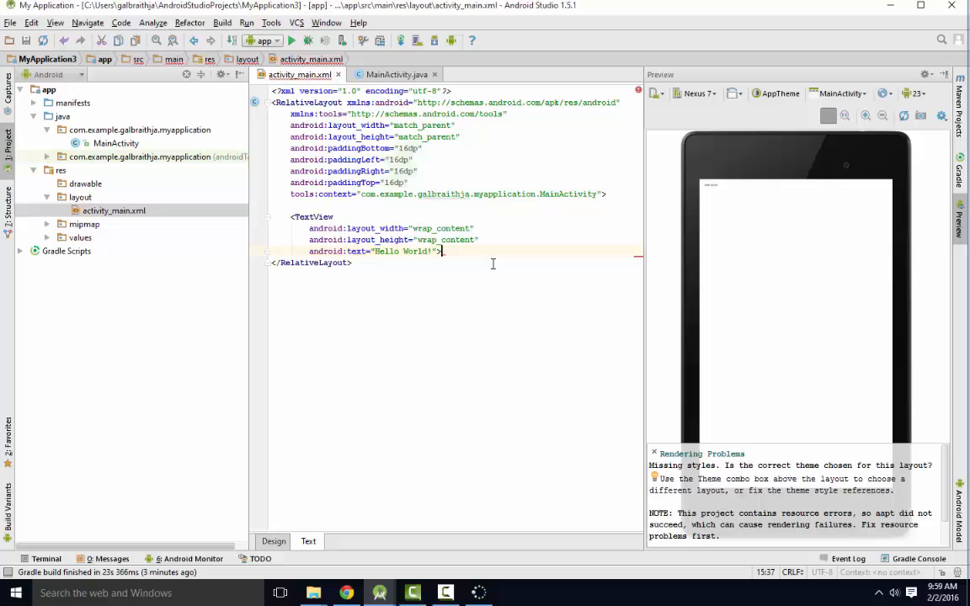
text(</TextView>)
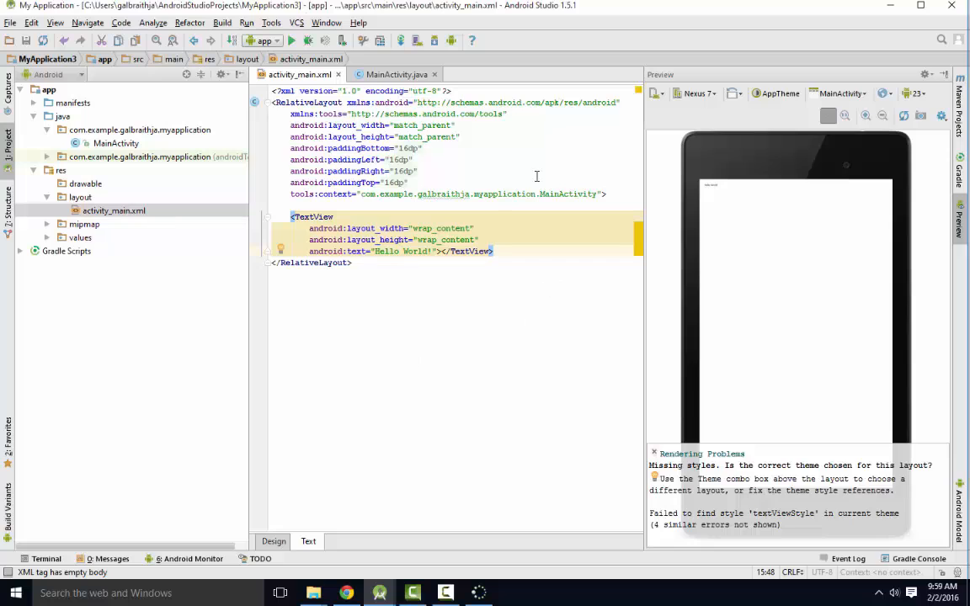
mouse_move(418, 228)
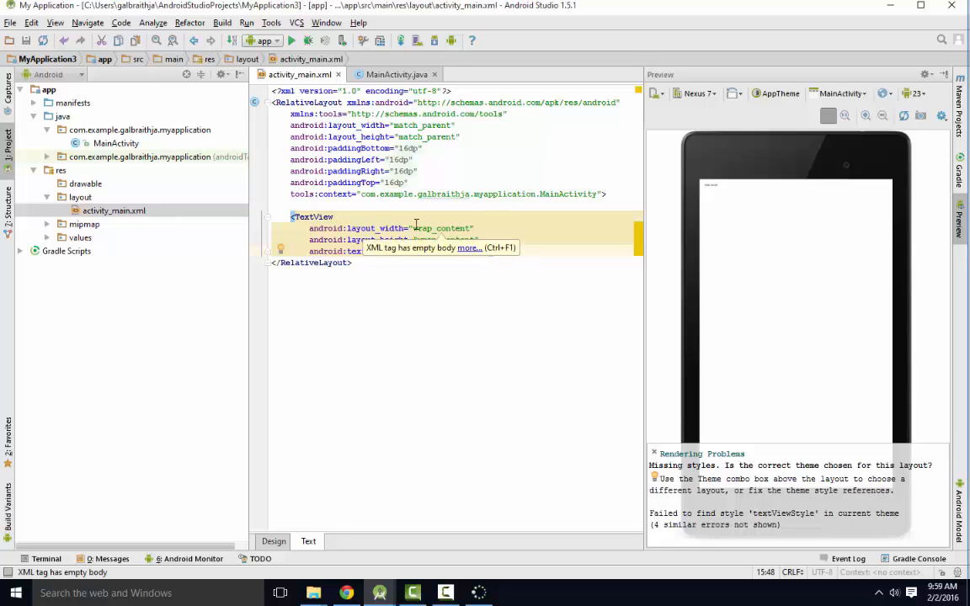
click(391, 75)
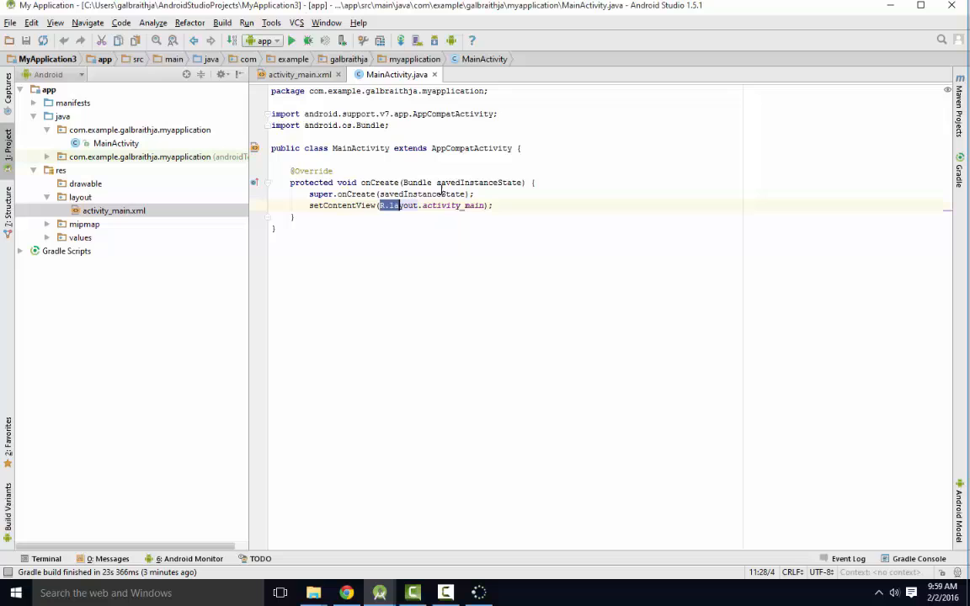
click(300, 74)
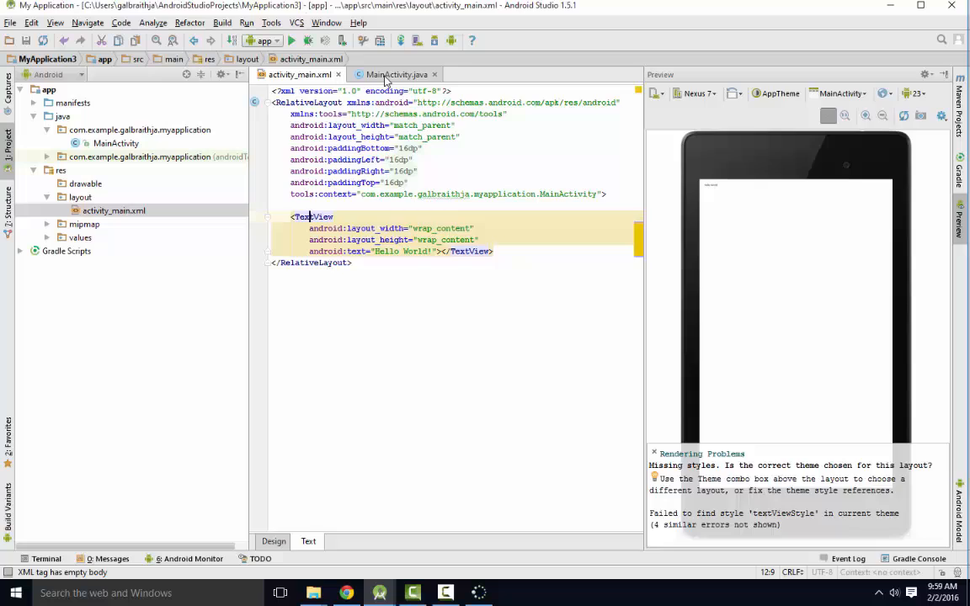
click(395, 74)
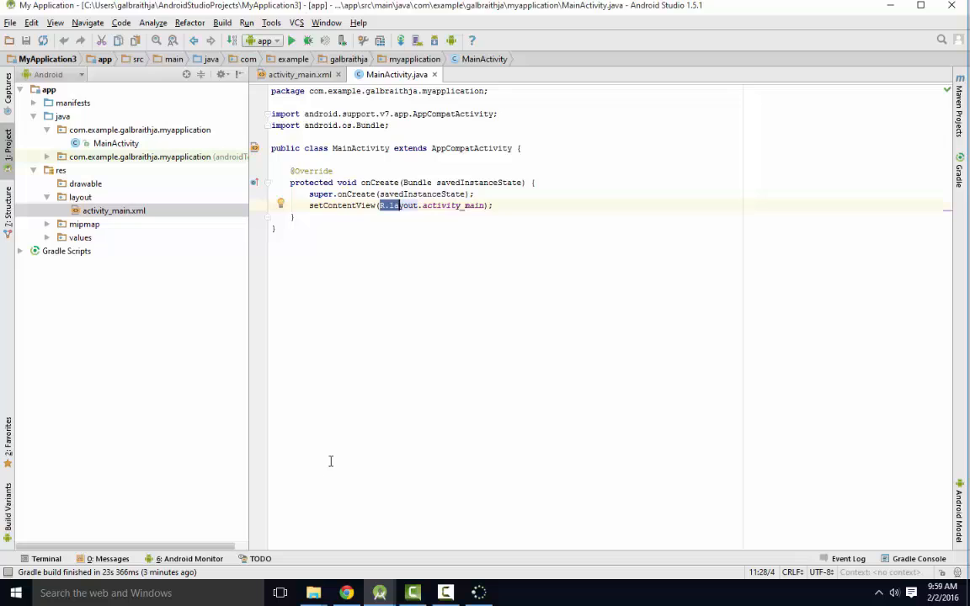
click(300, 74)
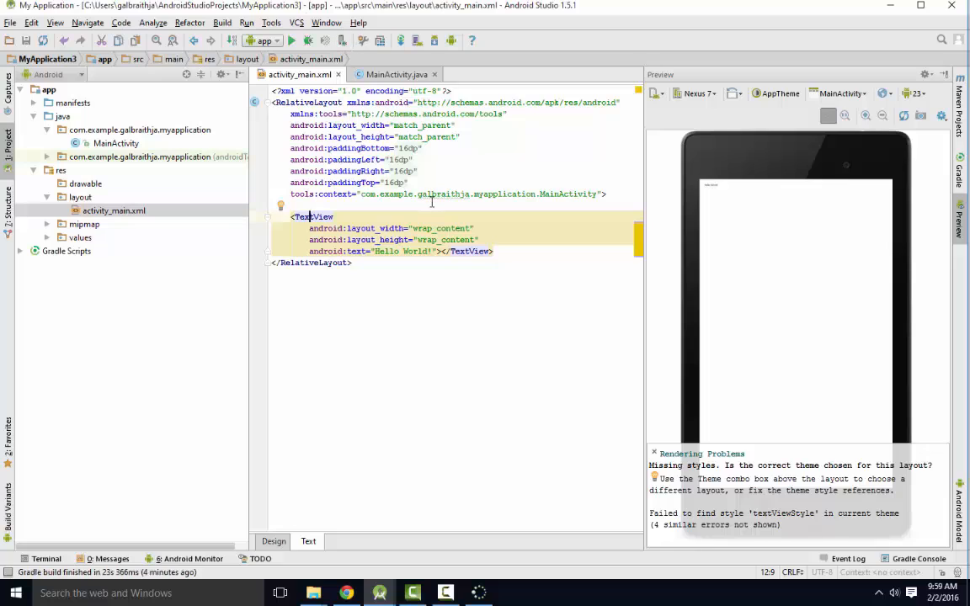
mouse_move(499, 273)
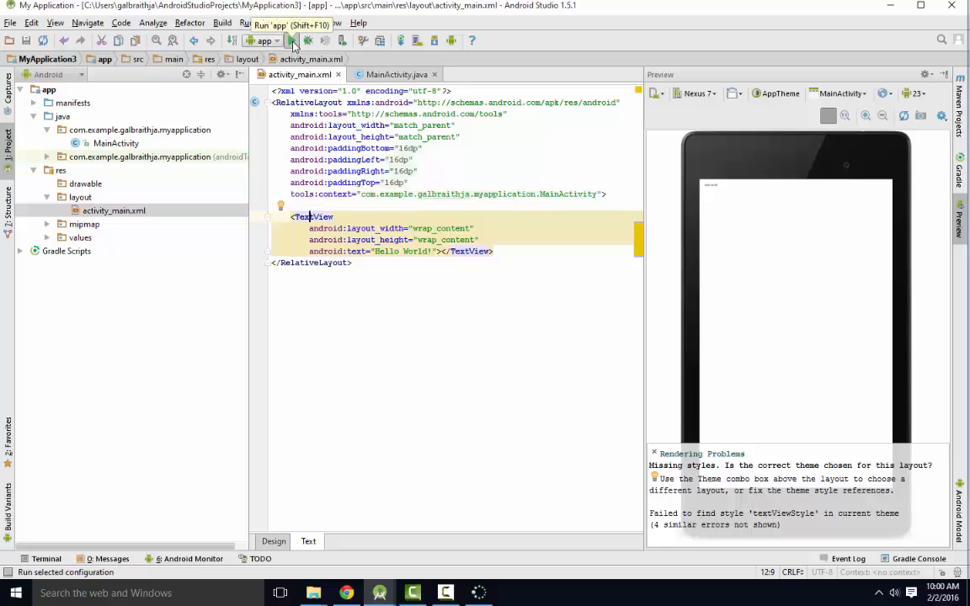
Run 'app', find no devices in Device Chooser, and launch the AVD Manager
click(286, 41)
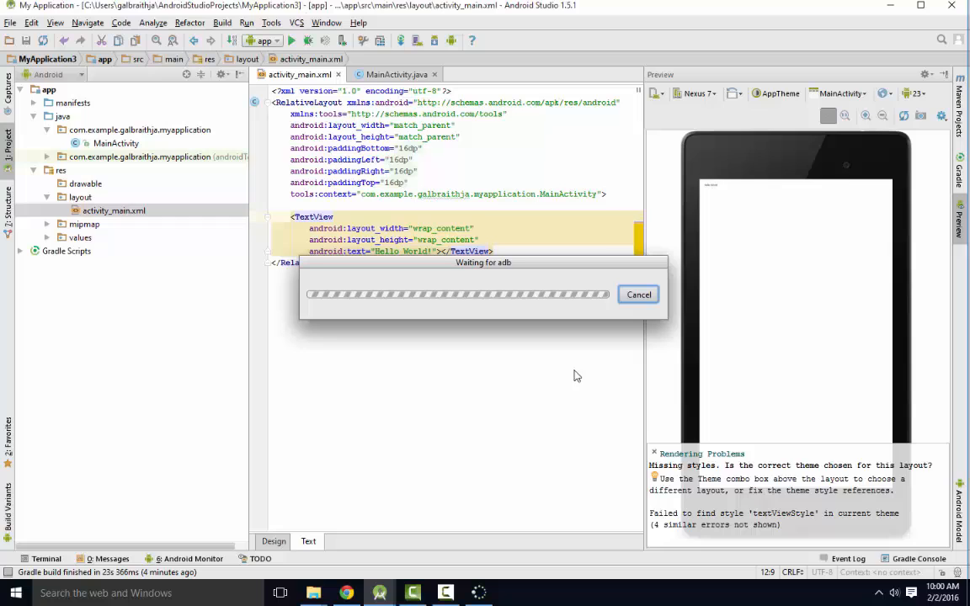
mouse_move(524, 400)
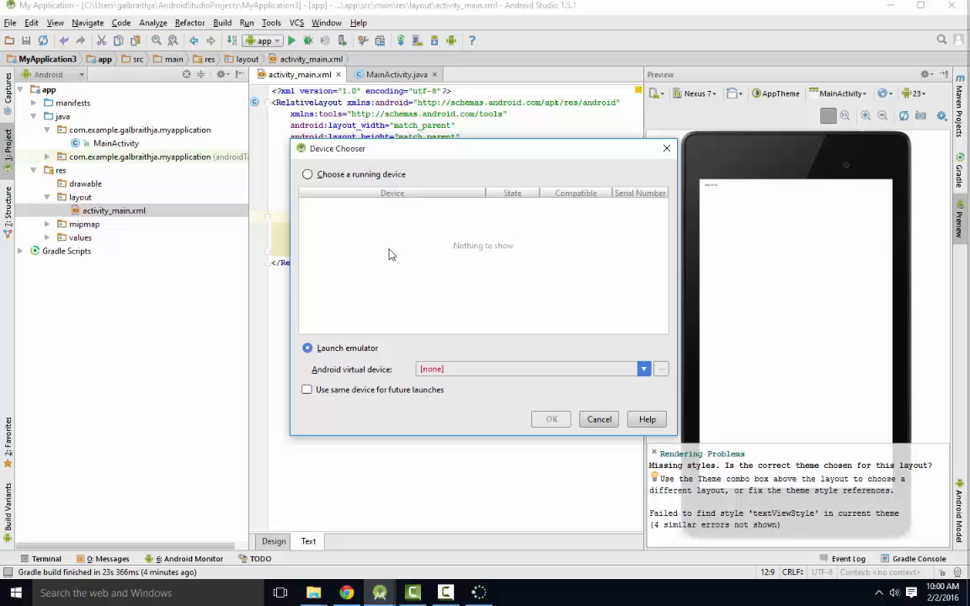
mouse_move(580, 263)
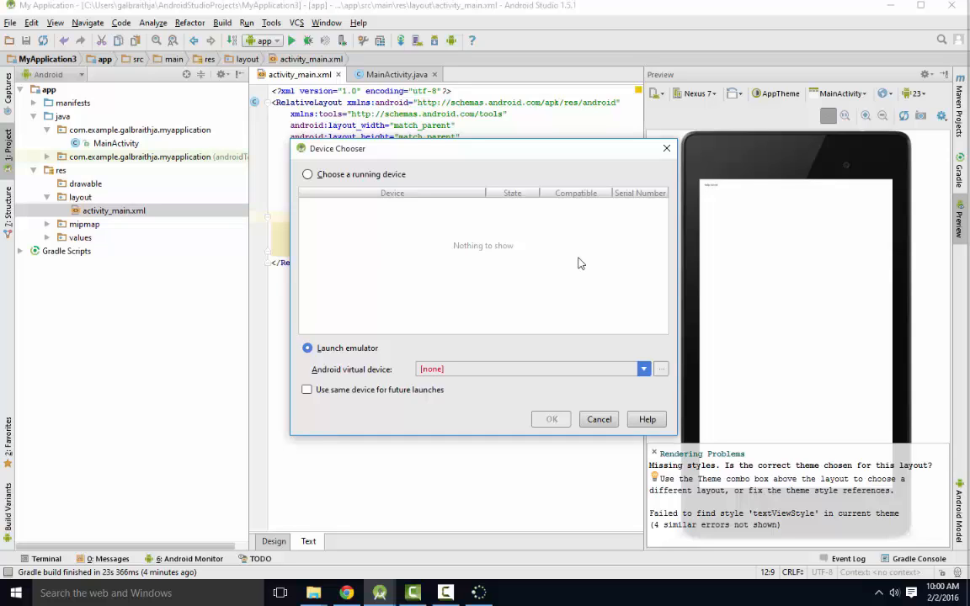
mouse_move(382, 228)
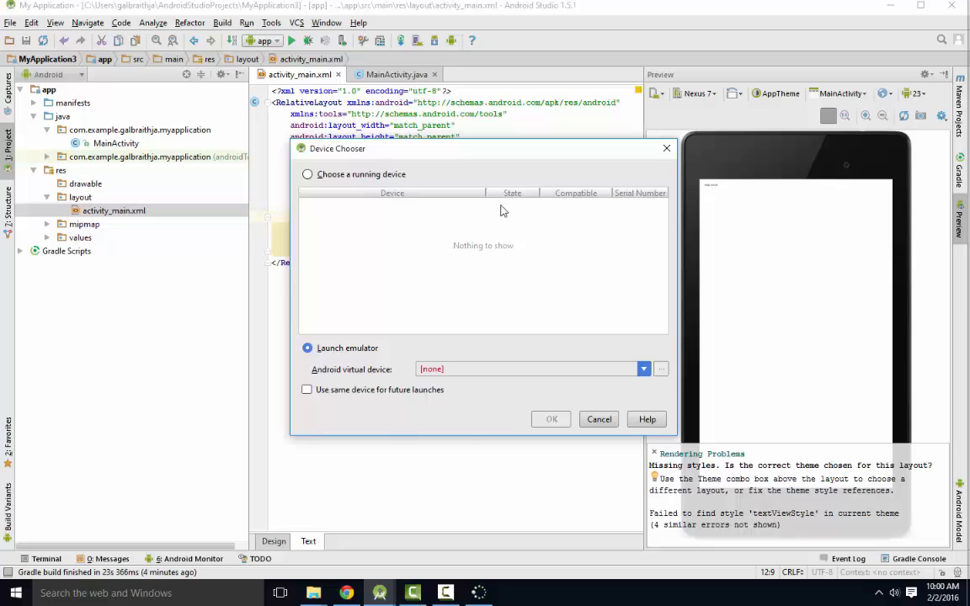
click(643, 369)
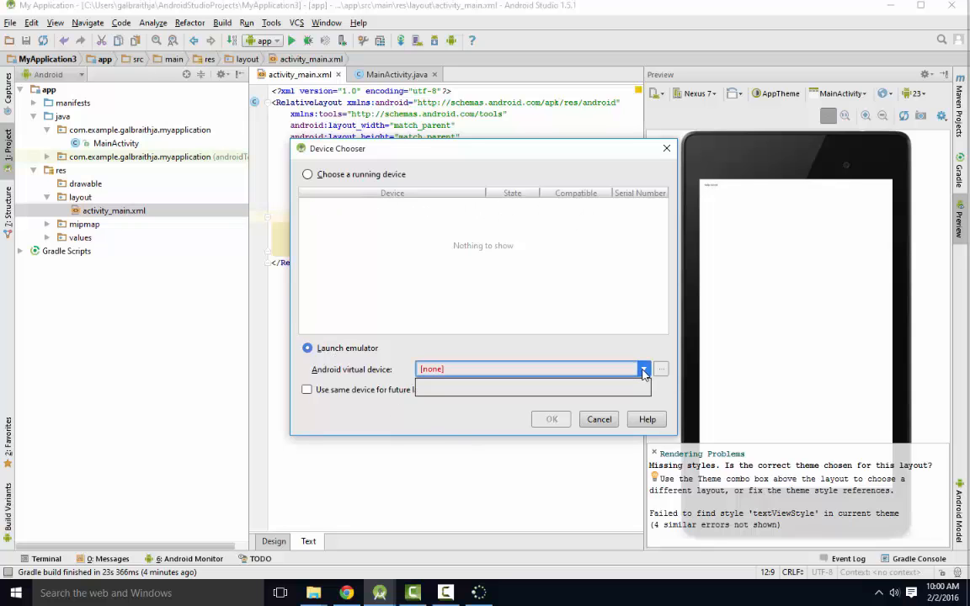
click(660, 369)
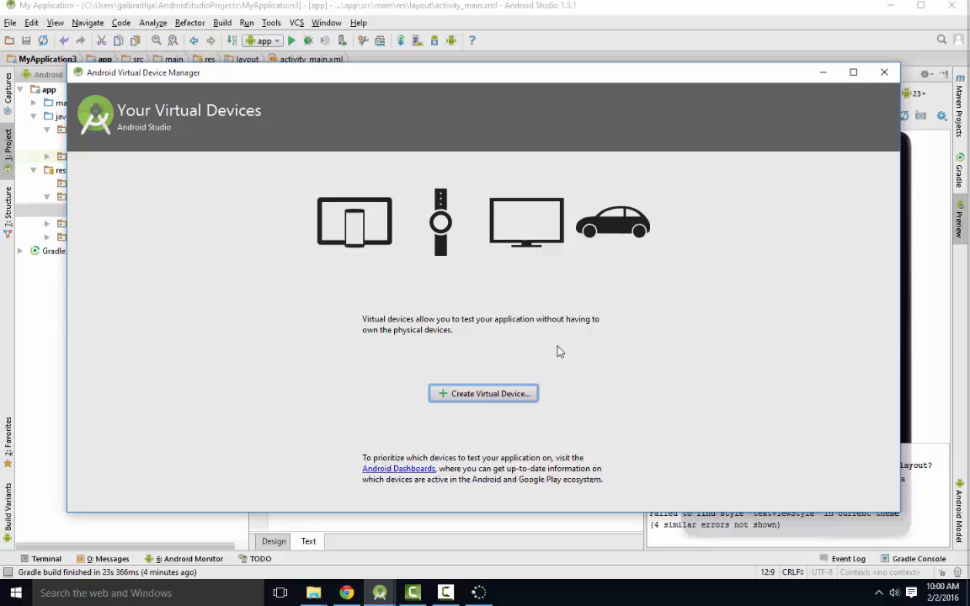
Start a new virtual device with the Tablet > Nexus 7 hardware profile
click(483, 394)
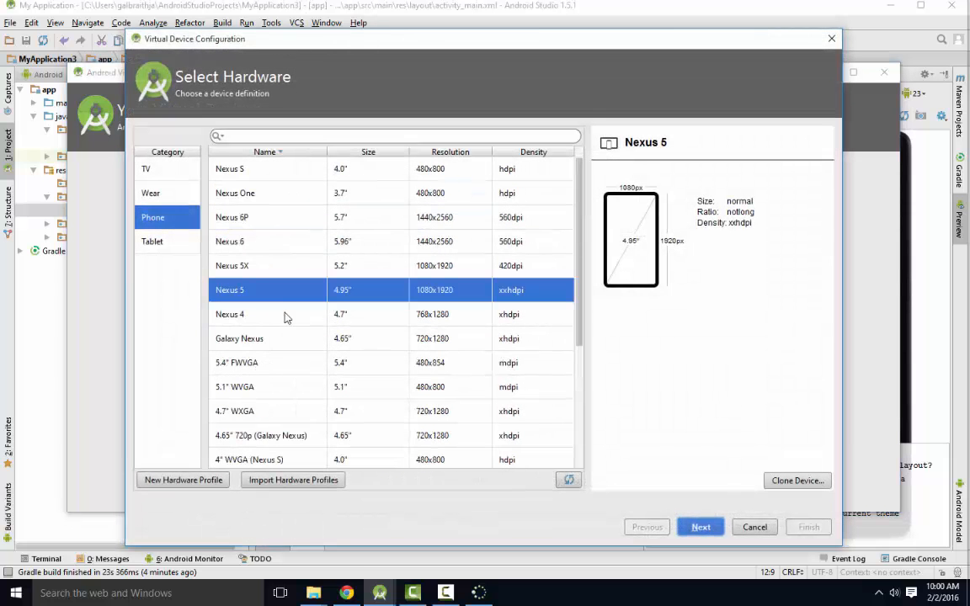
mouse_move(269, 280)
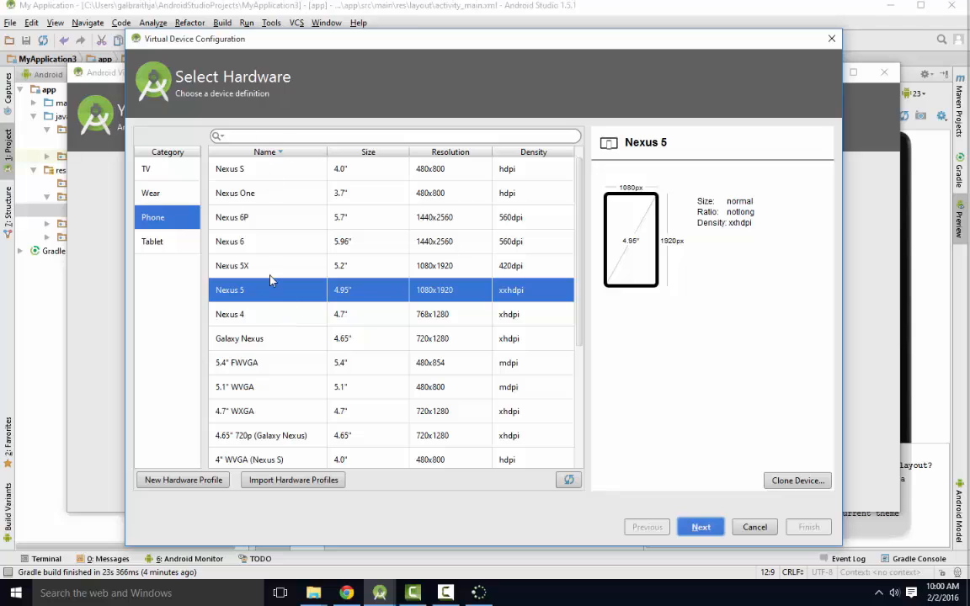
scroll(down, 3)
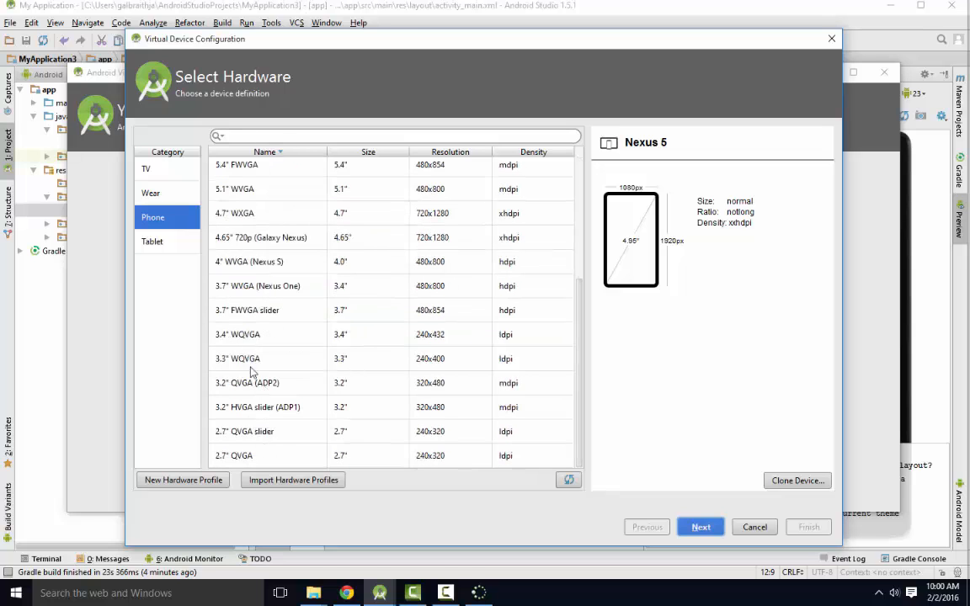
click(152, 243)
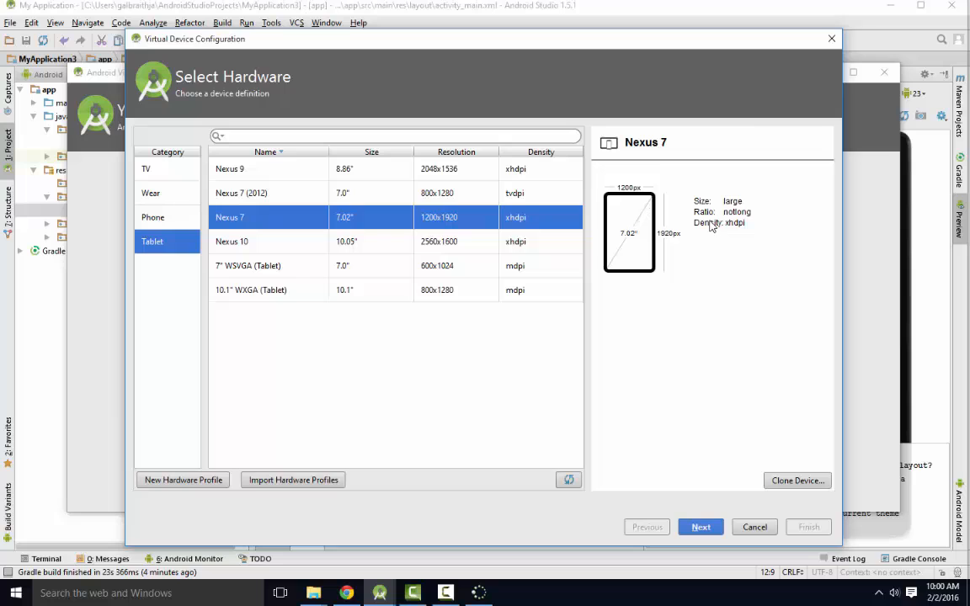
click(701, 527)
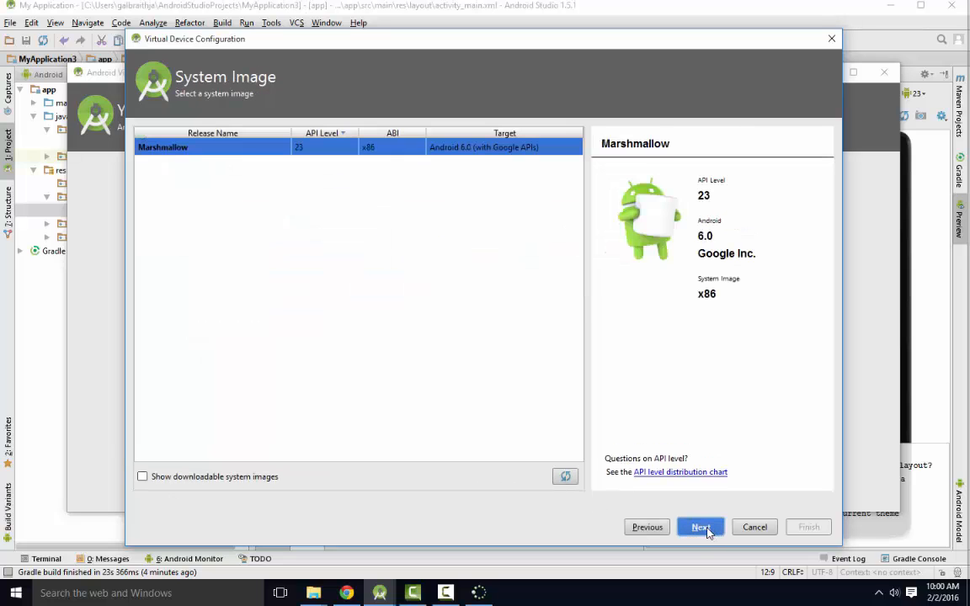
mouse_move(326, 236)
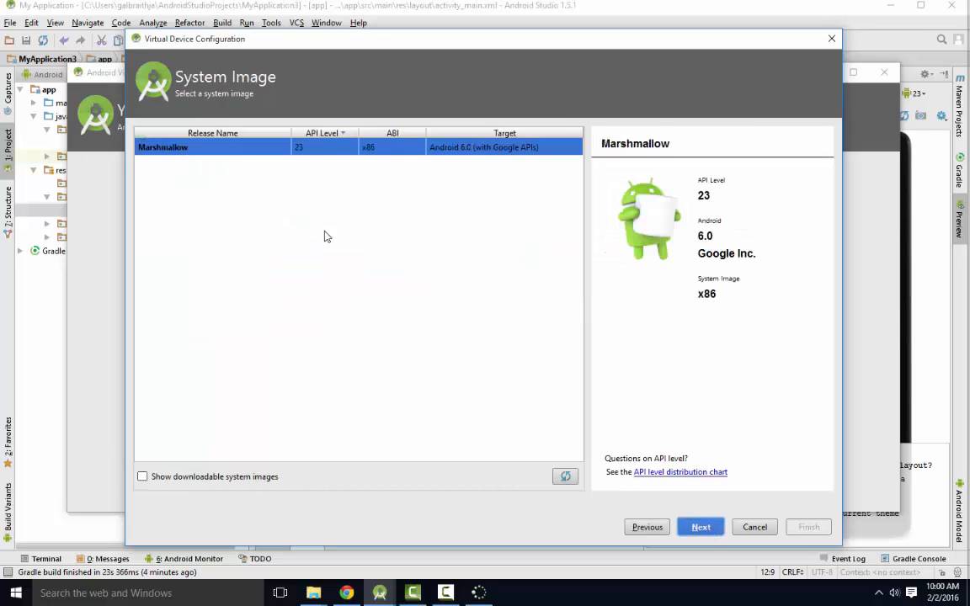
mouse_move(175, 182)
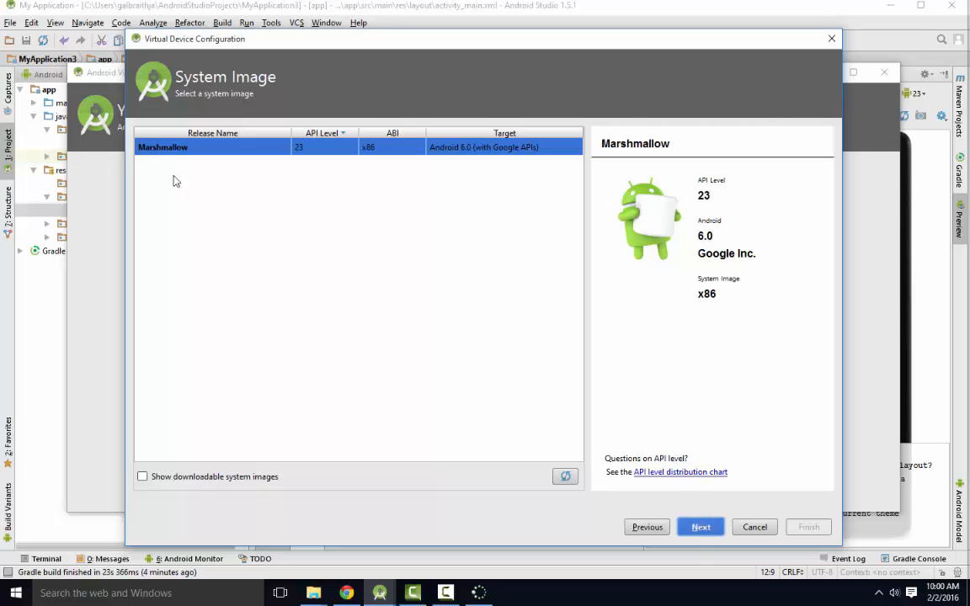
Select the Marshmallow API 23 system image and finish as Nexus 7 API 23
click(701, 526)
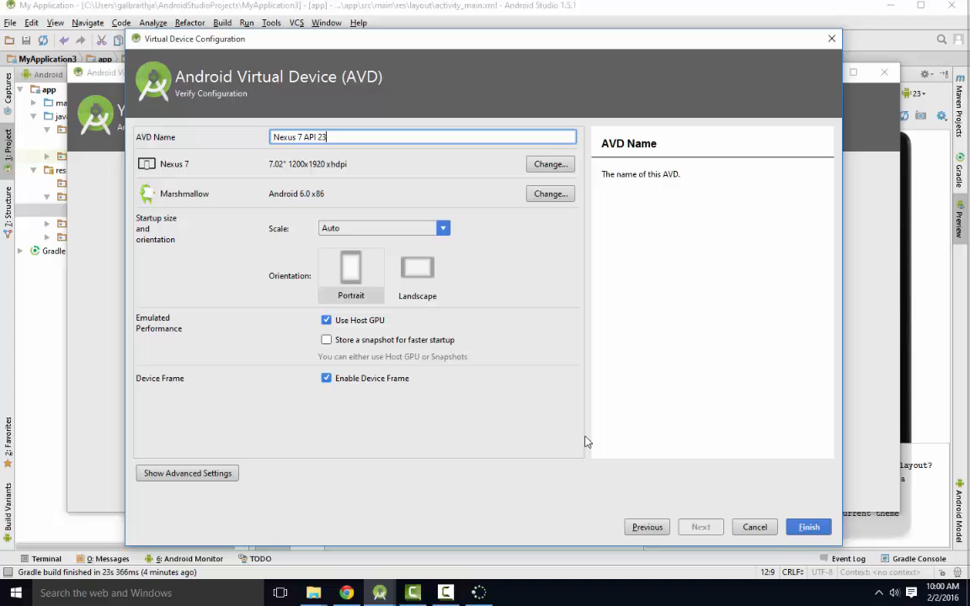
click(809, 527)
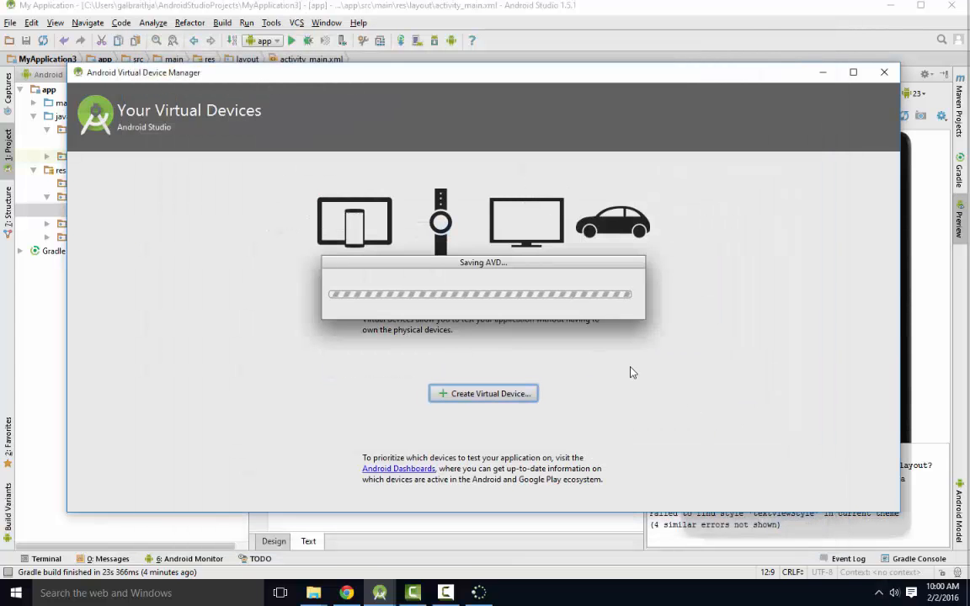
mouse_move(600, 394)
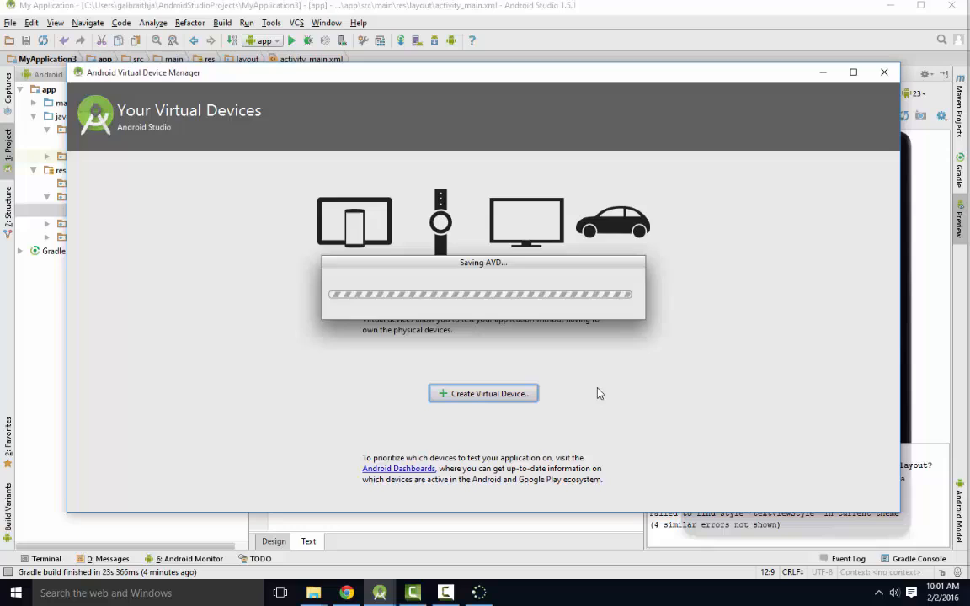
mouse_move(697, 401)
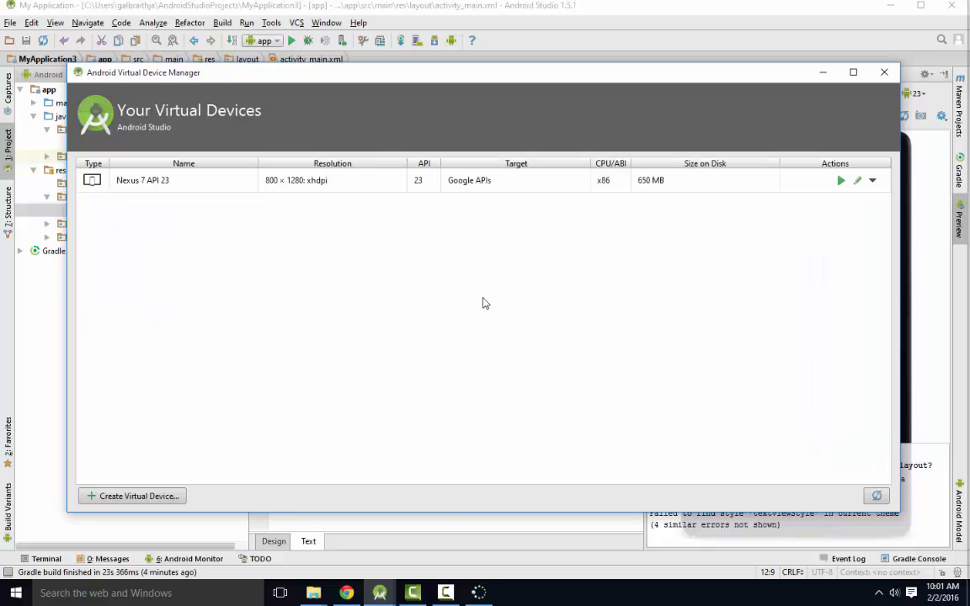
mouse_move(534, 570)
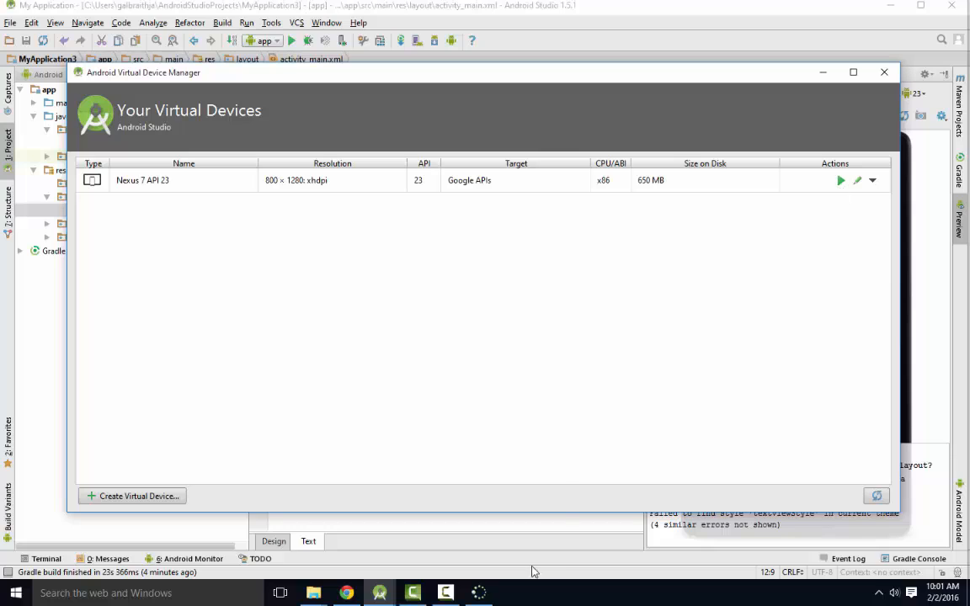
Run the app again and pick the running offline emulator in the Device Chooser
click(842, 182)
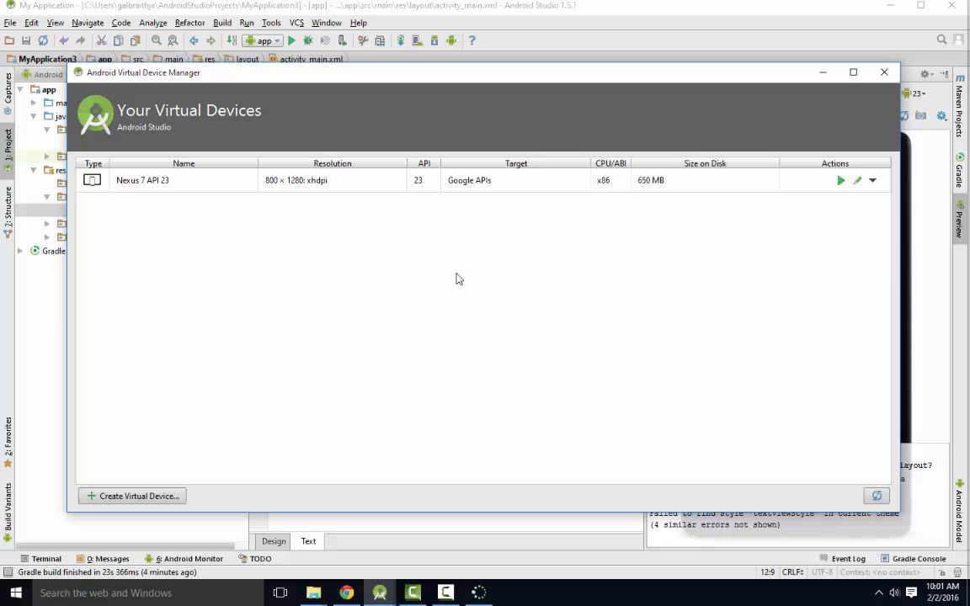
mouse_move(506, 22)
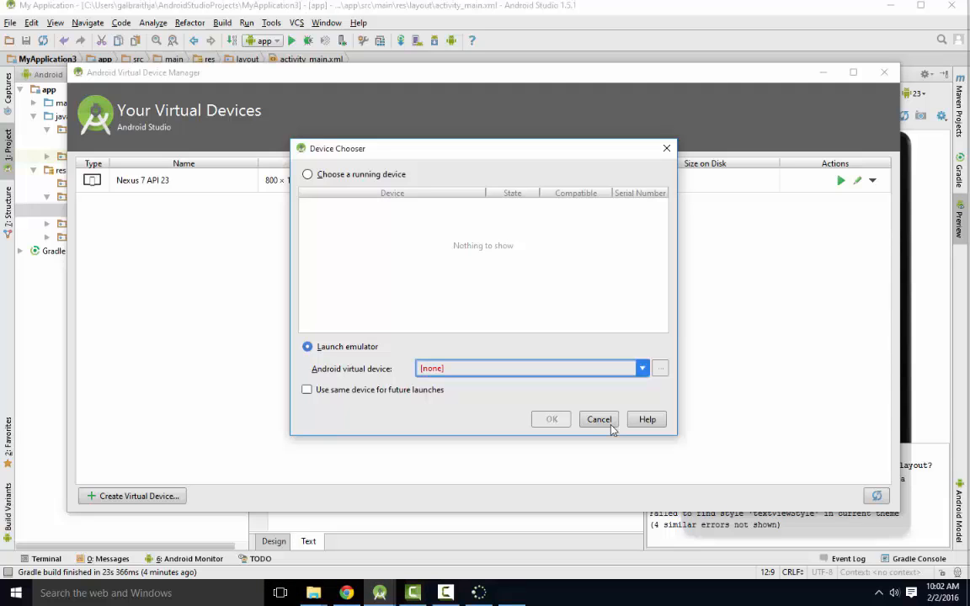
click(306, 174)
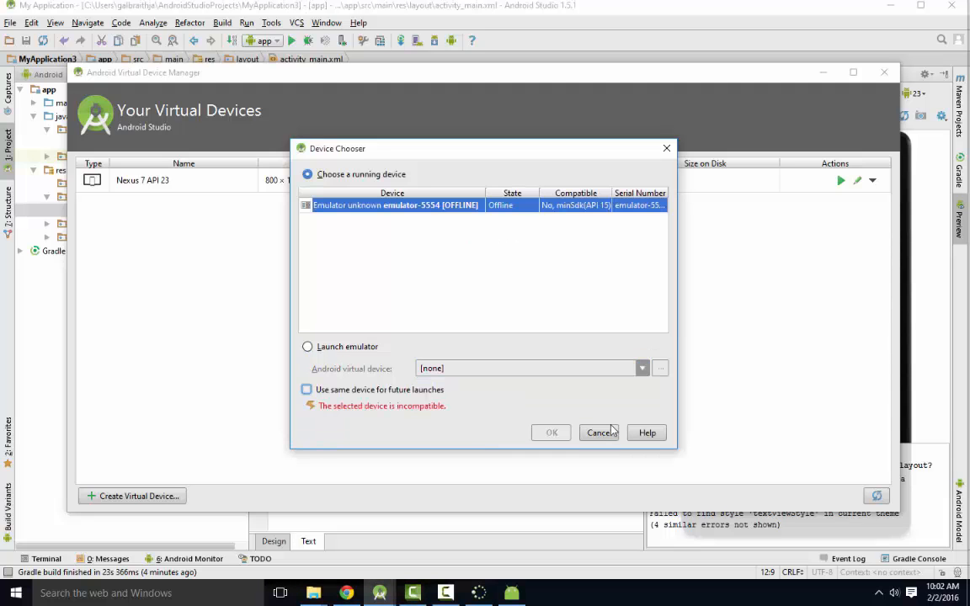